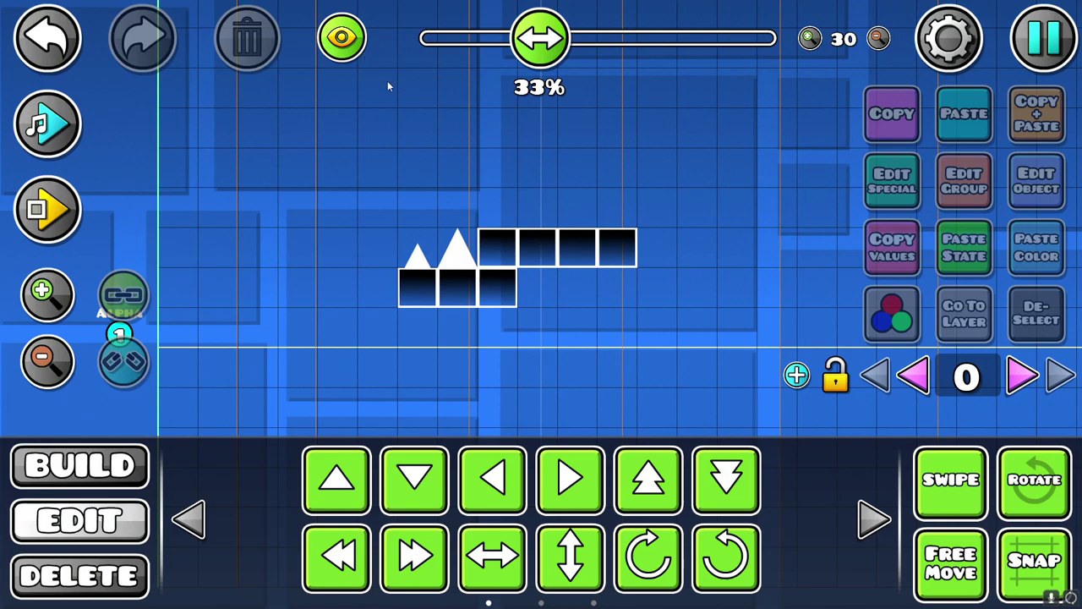
pyautogui.moveTo(400, 241)
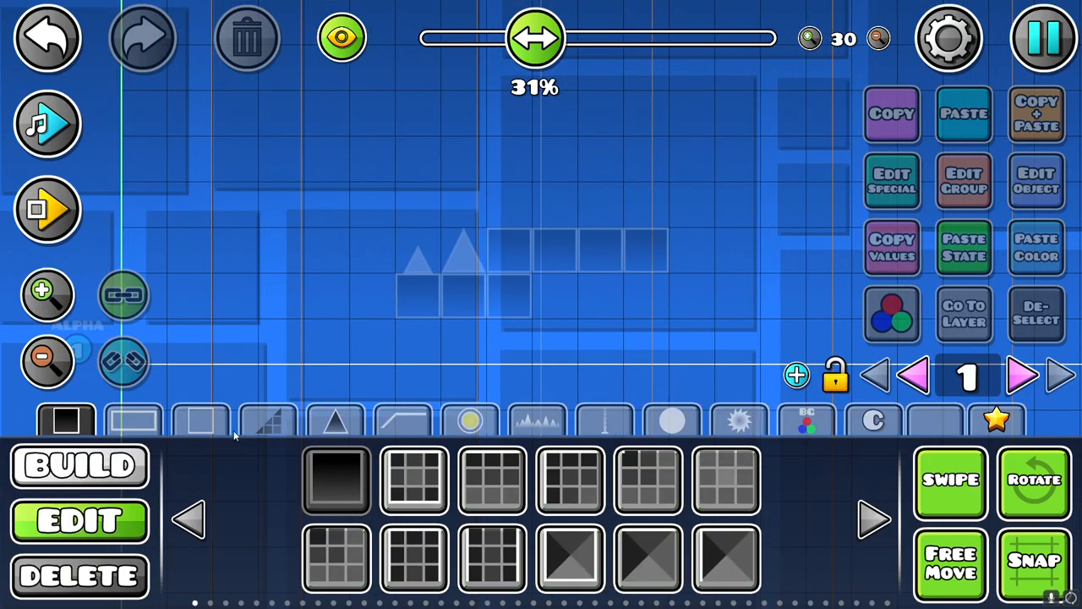
# Place straight white outline pieces along the structure's top and right edges from the outline category
pyautogui.click(200, 421)
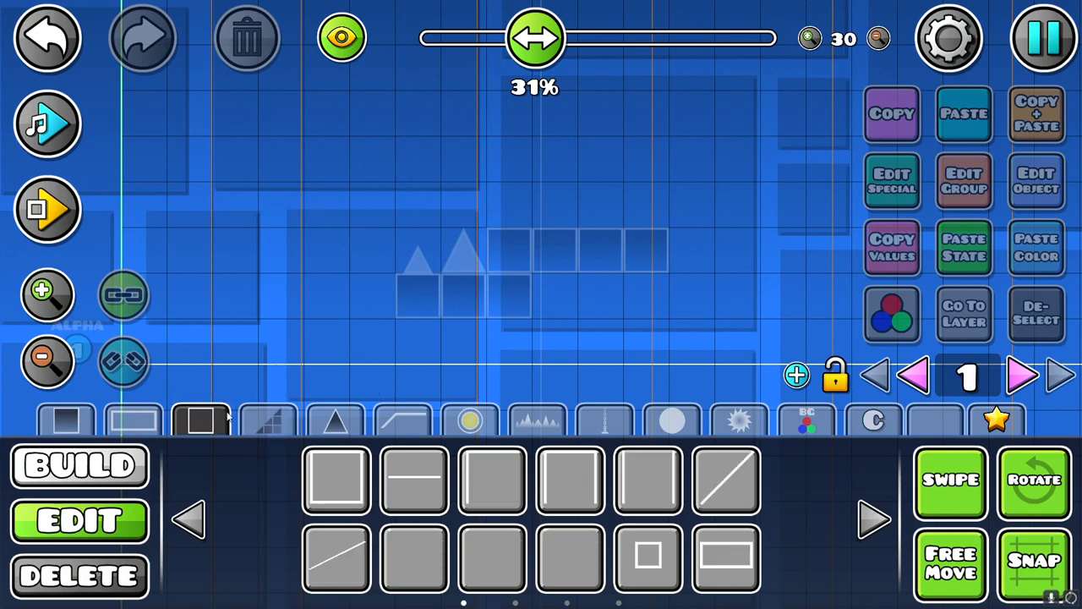
pyautogui.moveTo(849, 516)
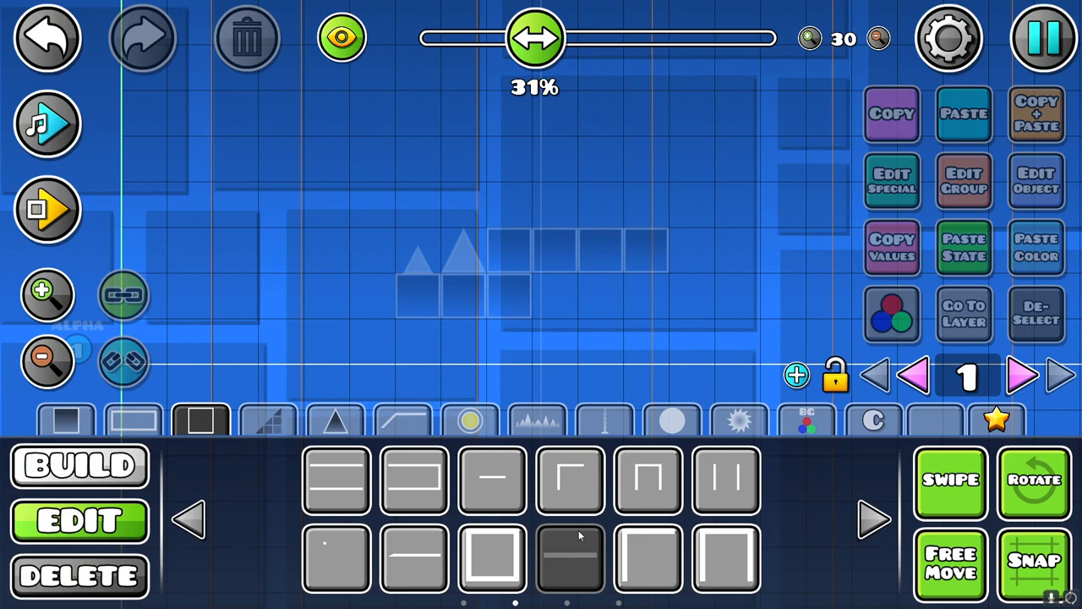
pyautogui.click(617, 236)
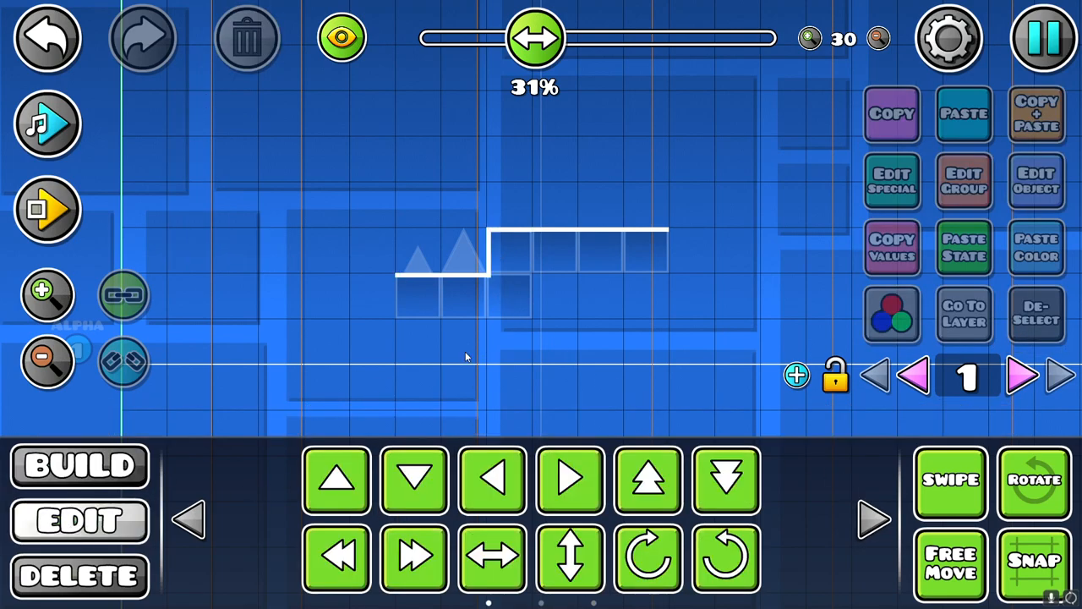
pyautogui.moveTo(482, 261)
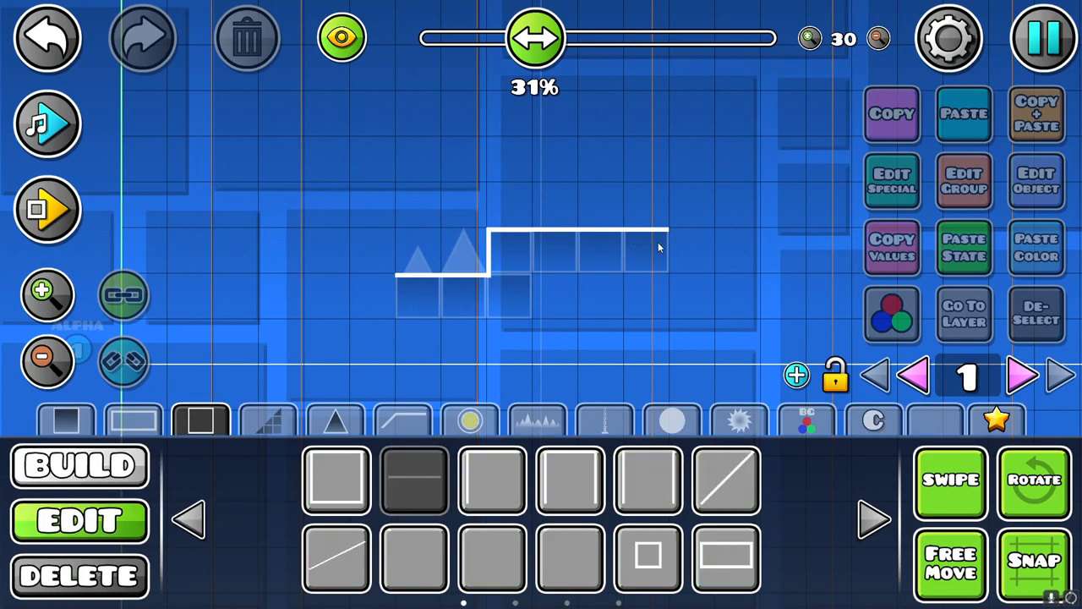
pyautogui.click(663, 253)
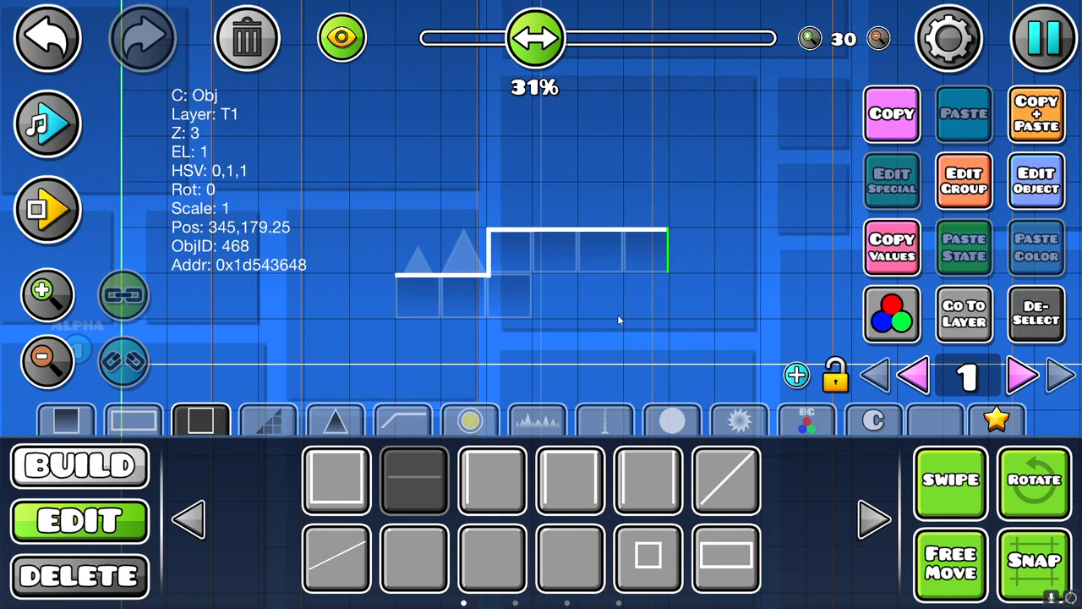
pyautogui.click(1034, 480)
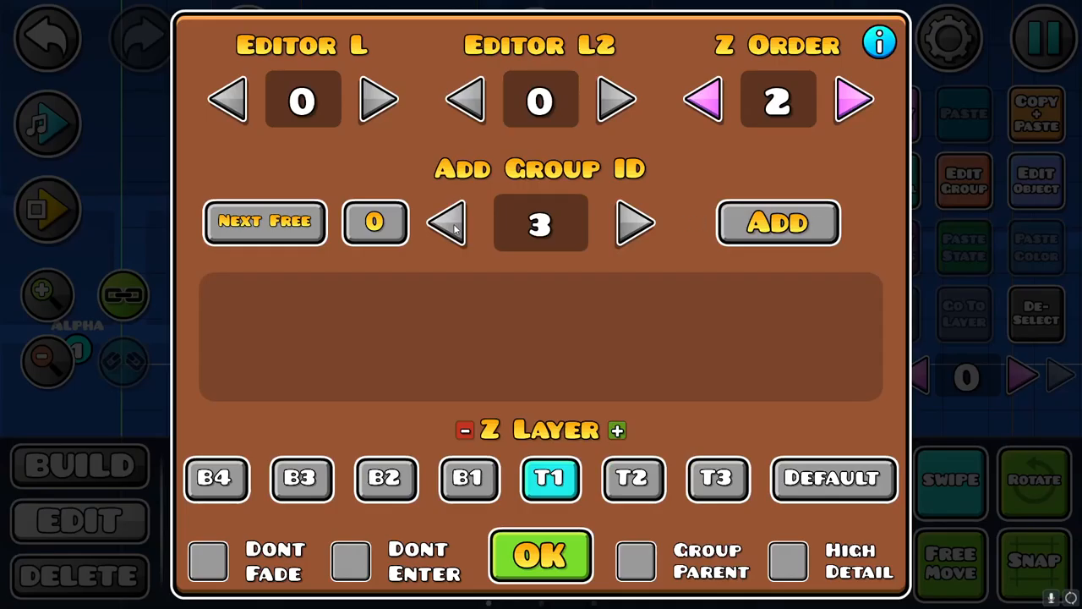
# Confirm the edge piece's settings, then swipe solid white blocks across the structure's interior
pyautogui.click(542, 558)
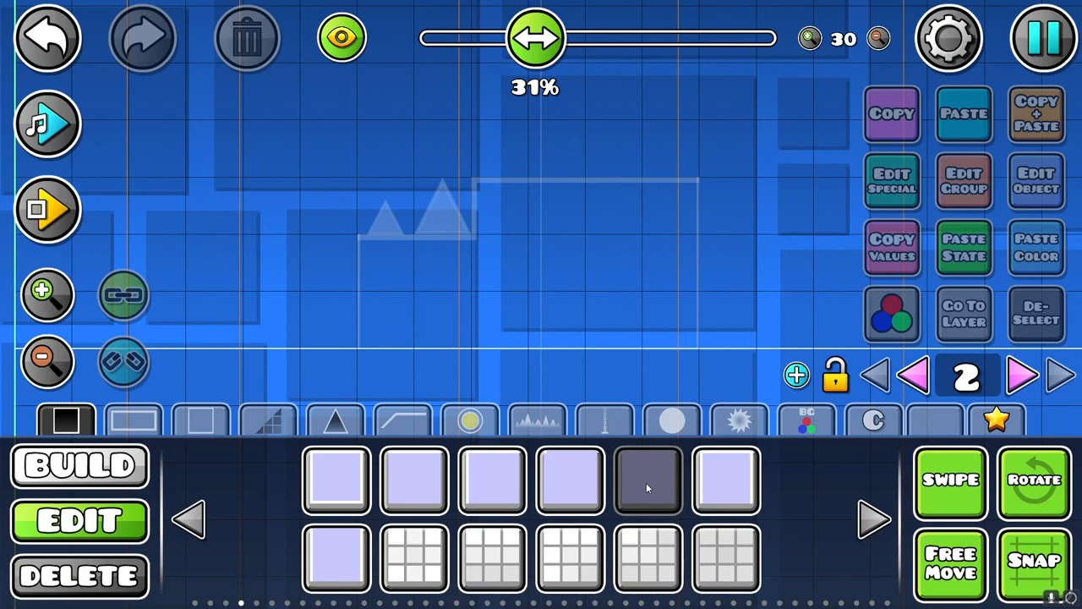
pyautogui.moveTo(669, 220)
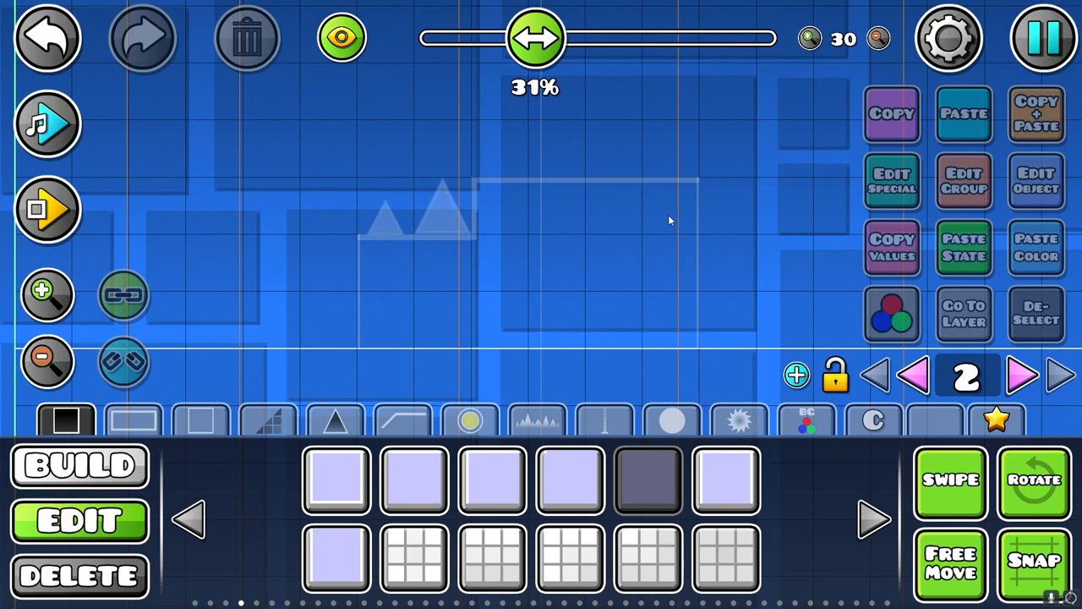
pyautogui.click(559, 262)
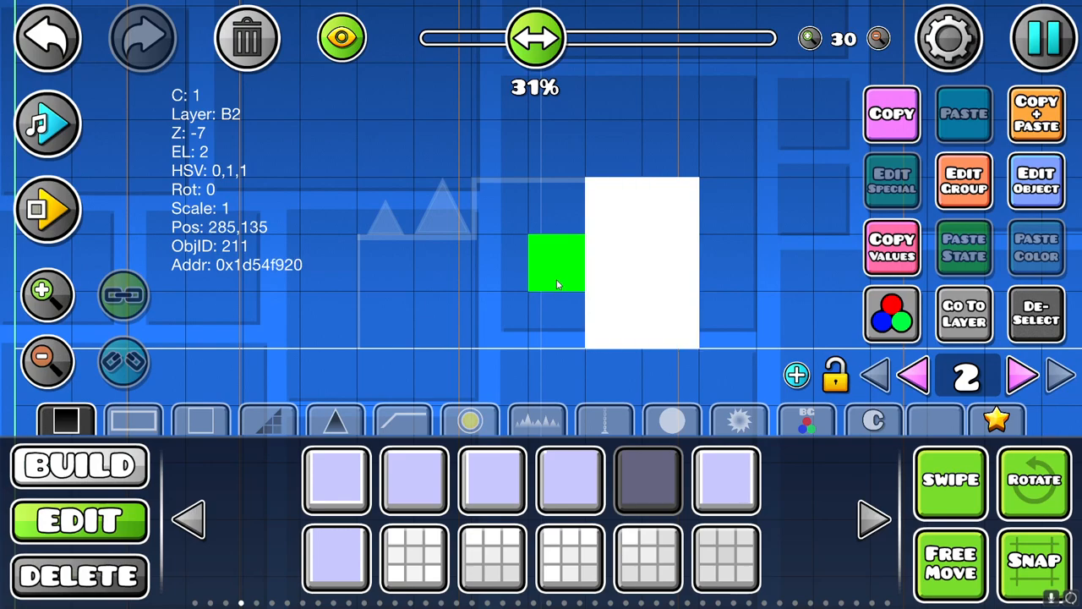
pyautogui.moveTo(554, 262); pyautogui.dragTo(385, 262)
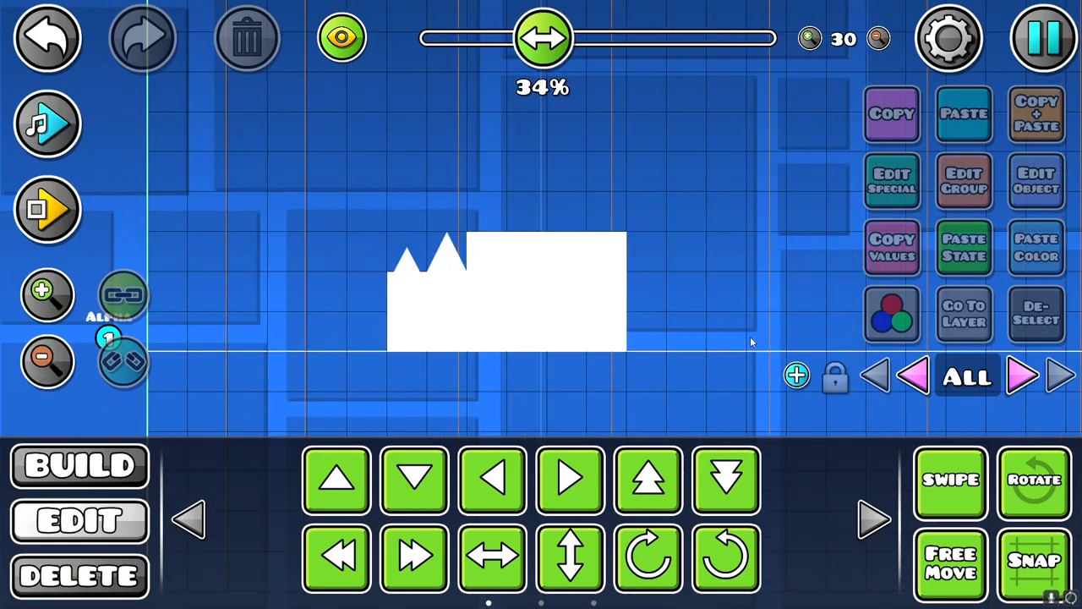
pyautogui.moveTo(622, 102)
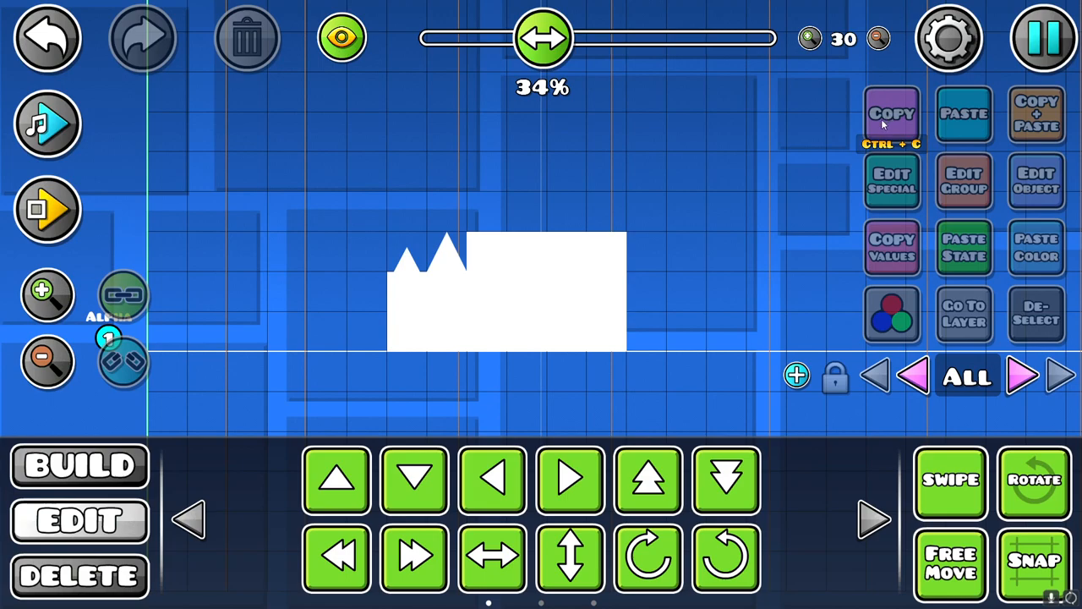
pyautogui.moveTo(913, 133)
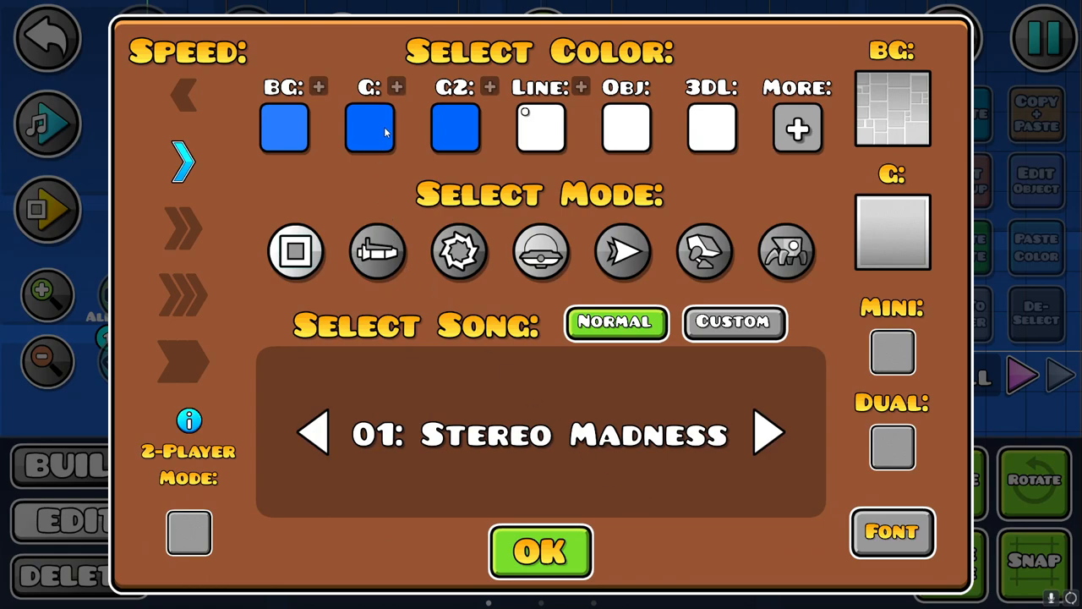
# Set the ground colour to black, link the ground line to the Obj colour, and confirm the navy background
pyautogui.click(369, 128)
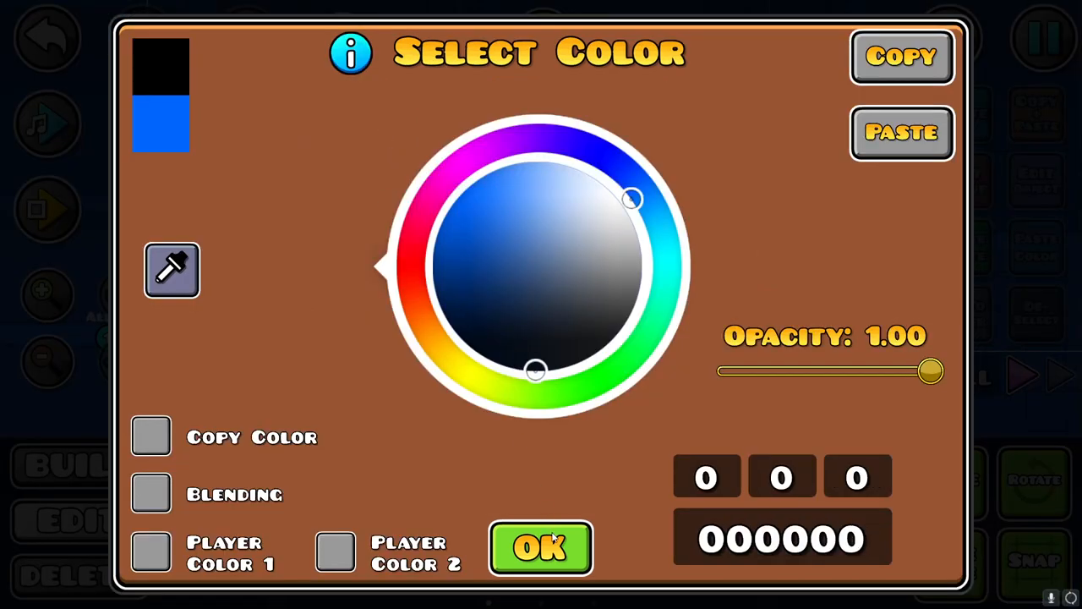
pyautogui.click(539, 548)
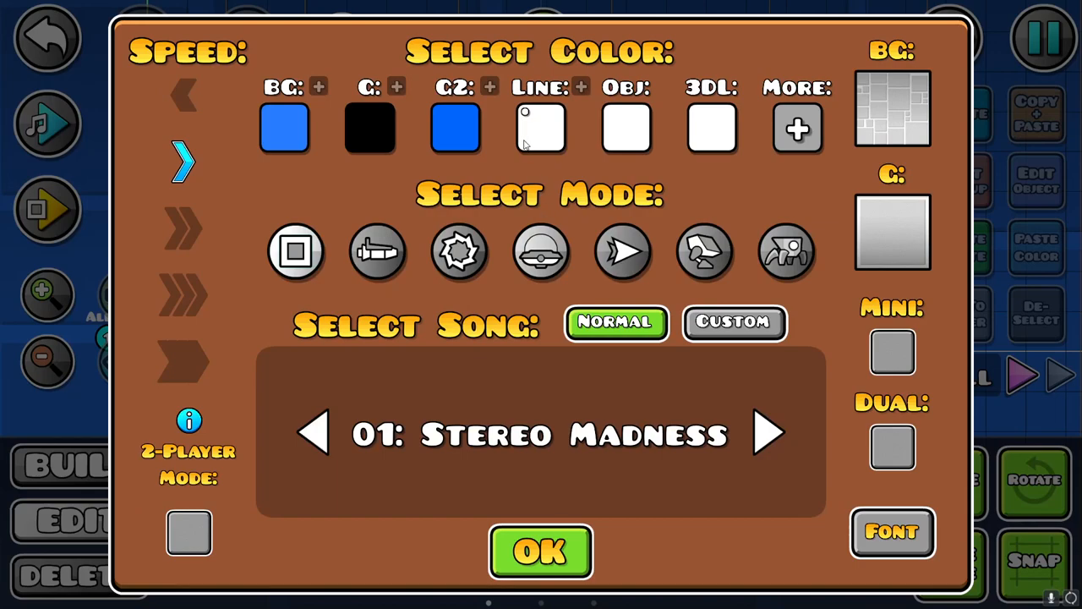
pyautogui.click(541, 129)
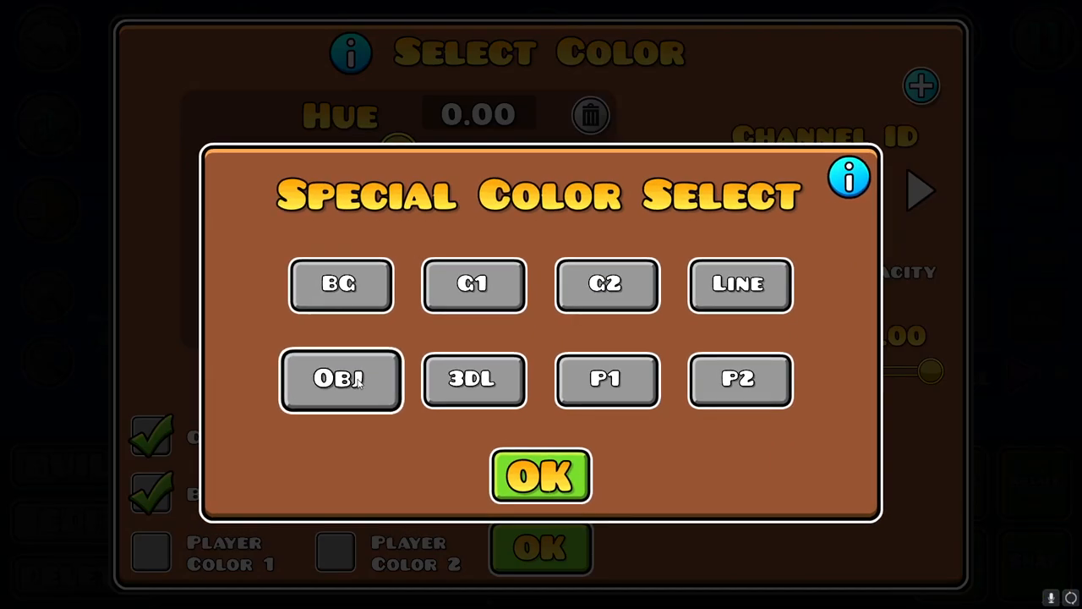
pyautogui.click(540, 476)
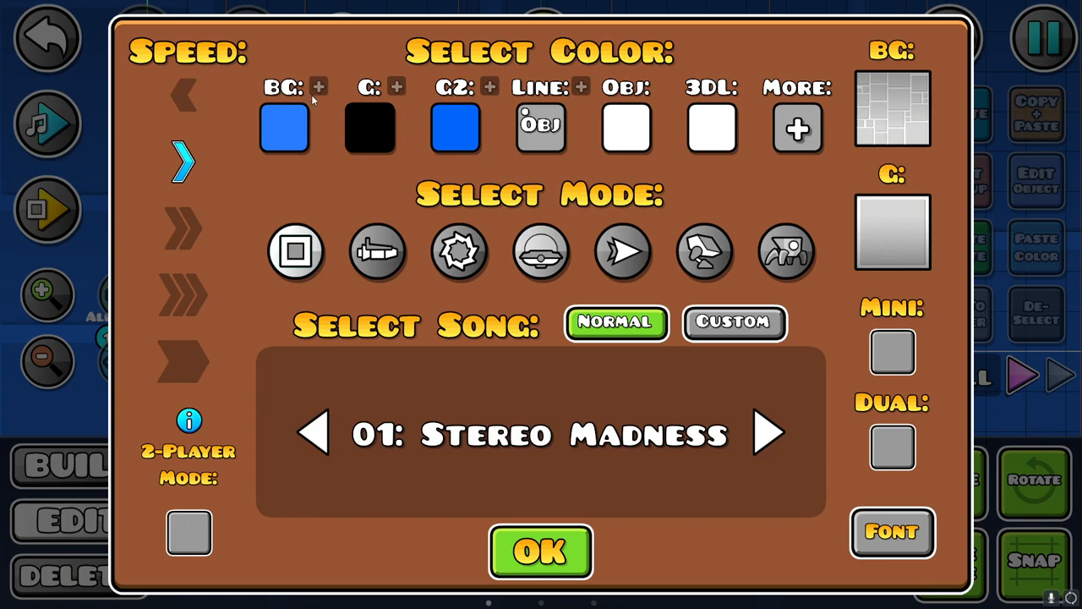
pyautogui.moveTo(325, 133)
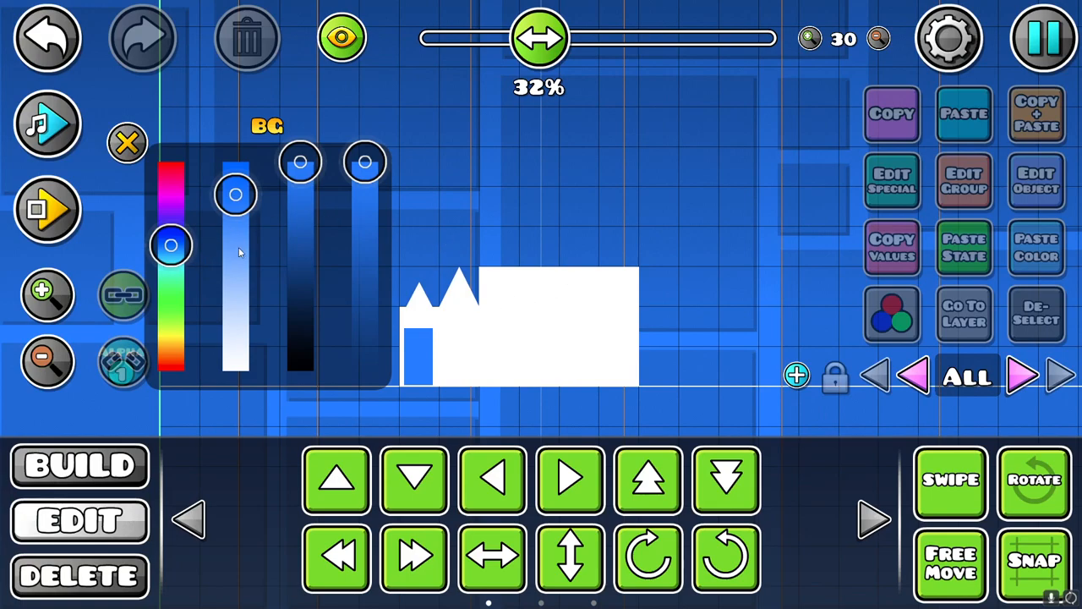
pyautogui.moveTo(218, 256)
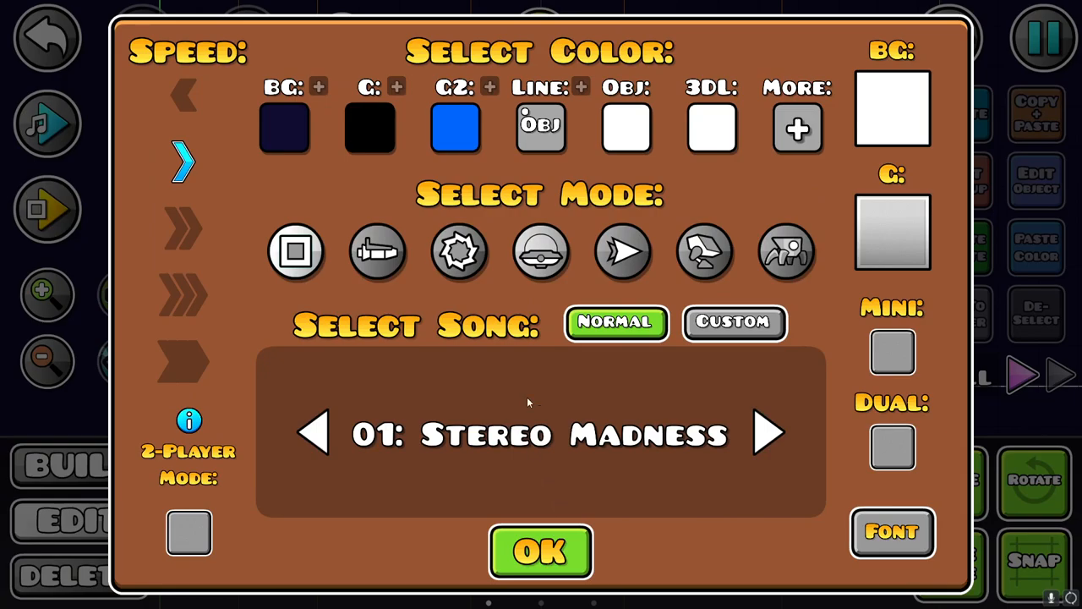
pyautogui.click(540, 552)
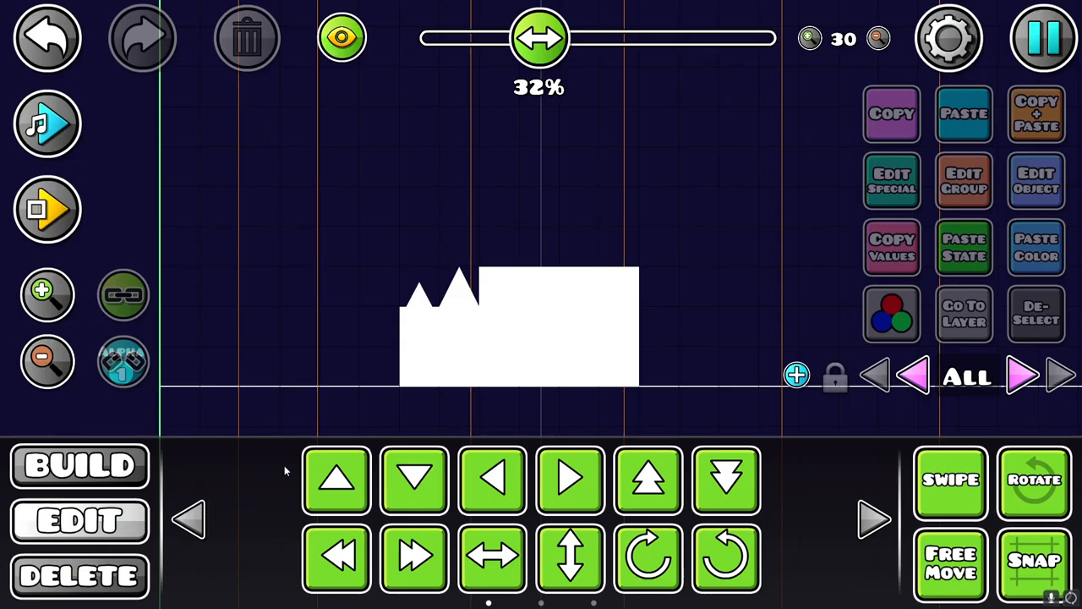
# Copy the navy background colour onto the interior filler blocks so only the white outline shows
pyautogui.click(579, 301)
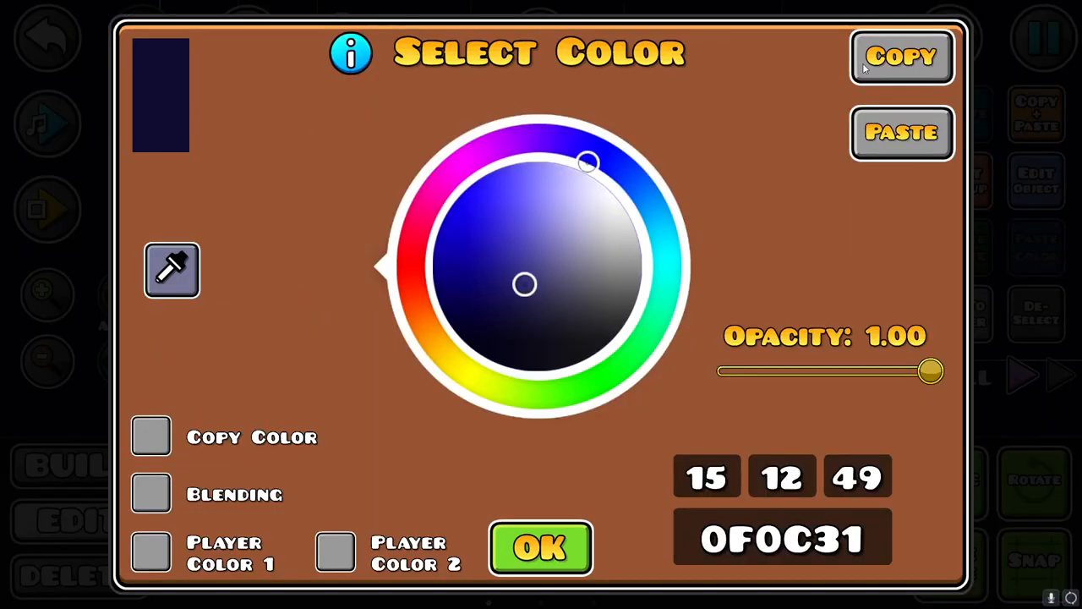
pyautogui.click(538, 548)
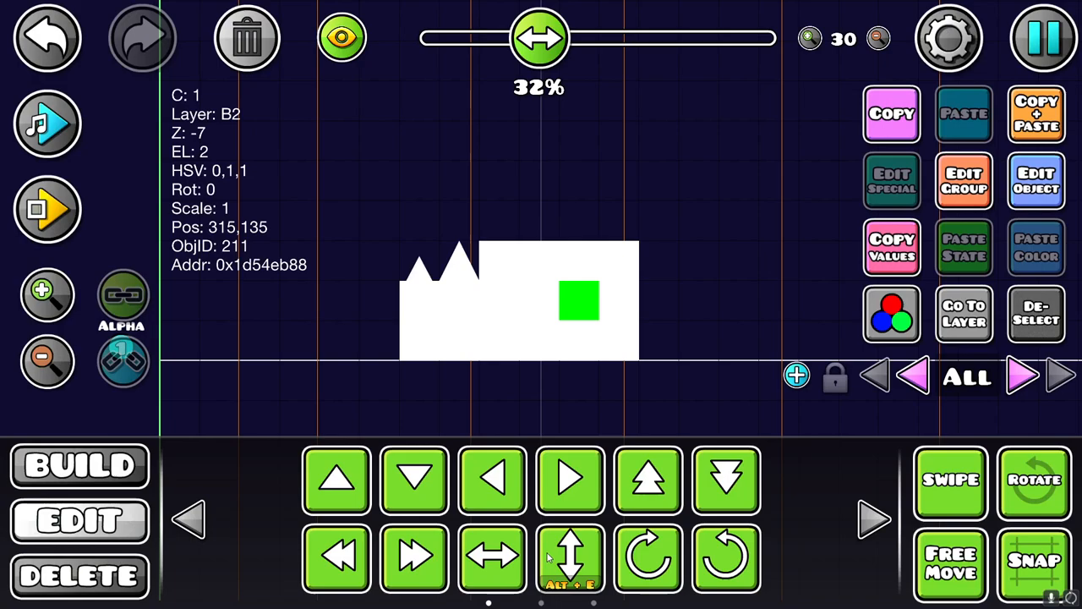
pyautogui.click(835, 375)
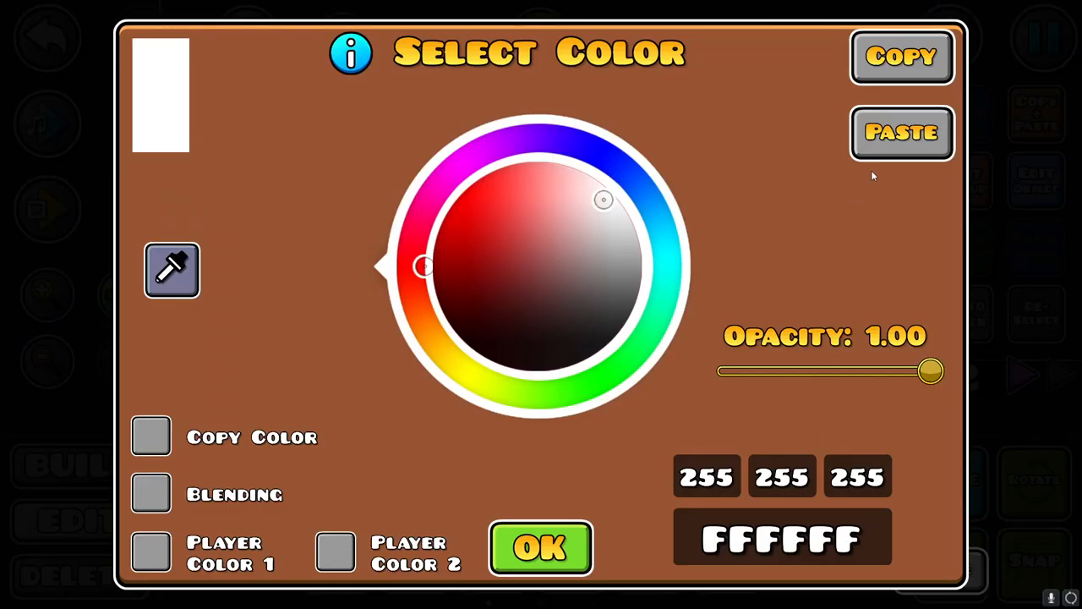
pyautogui.click(524, 285)
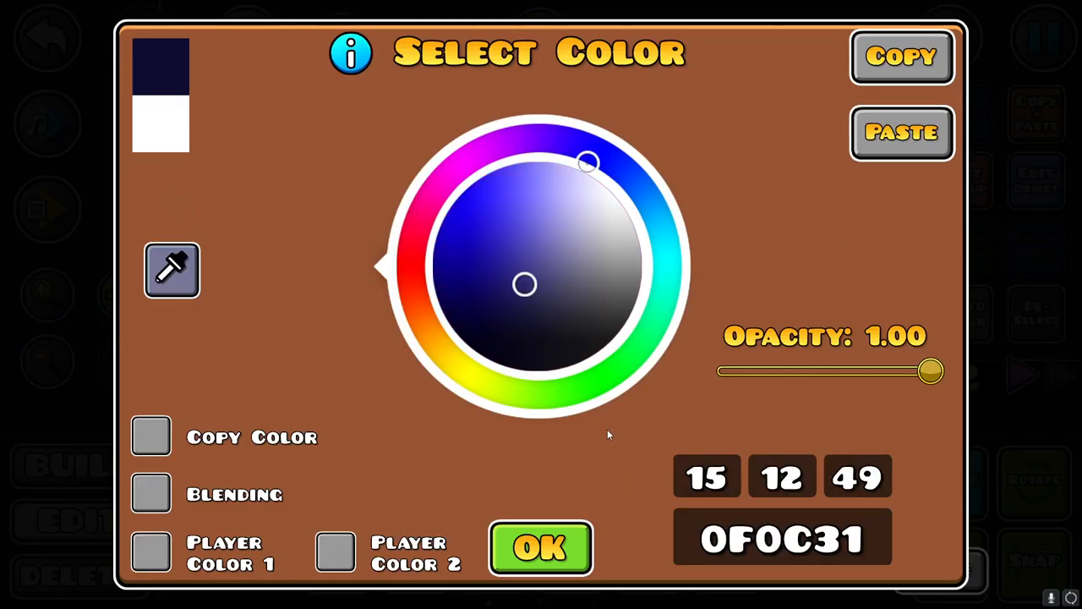
pyautogui.moveTo(535, 541)
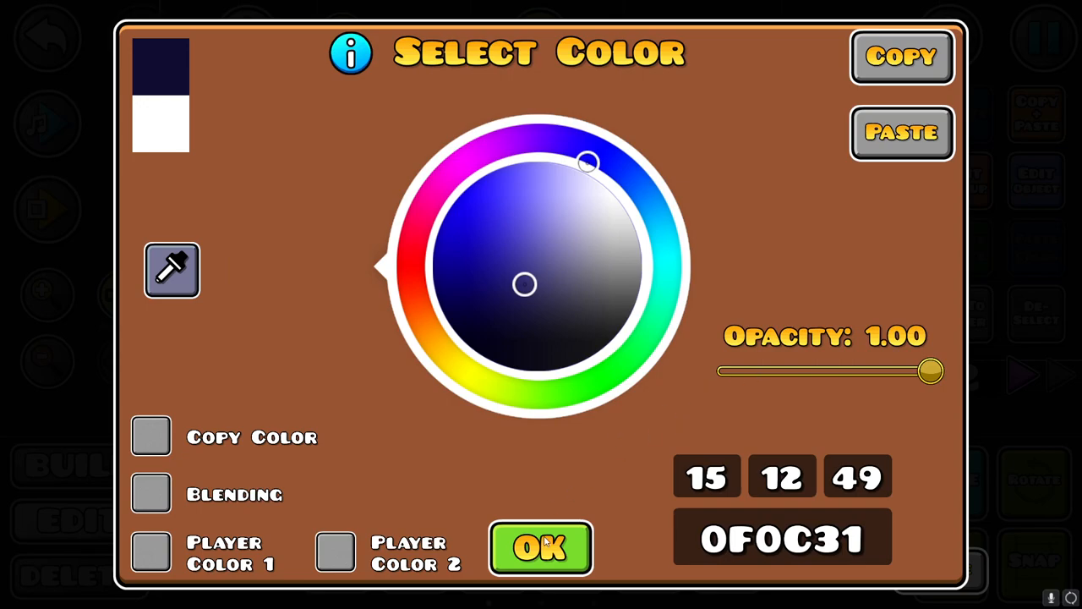
pyautogui.click(532, 548)
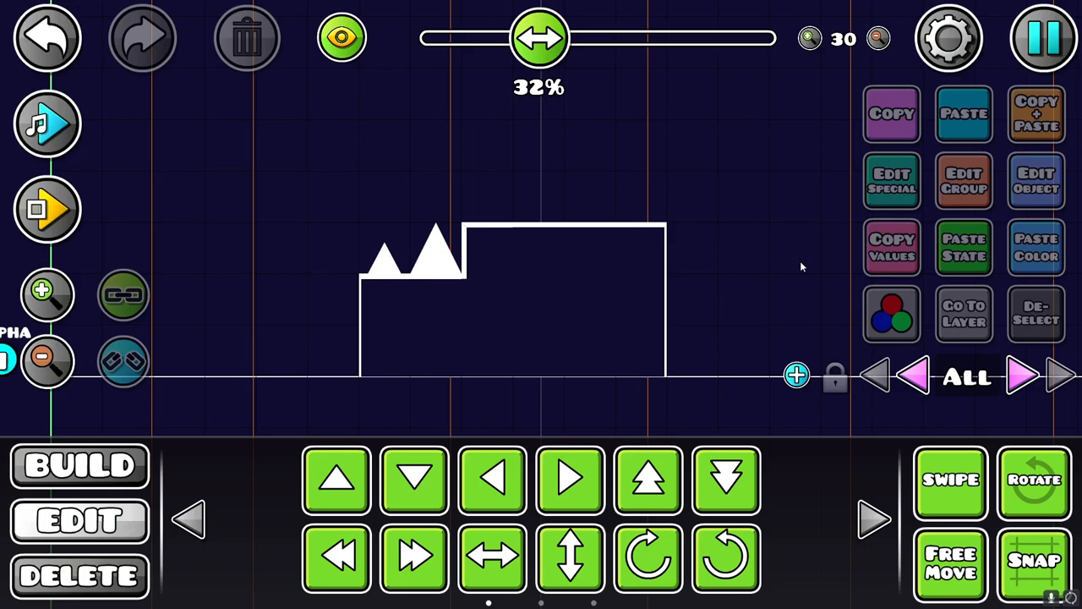
pyautogui.moveTo(590, 294)
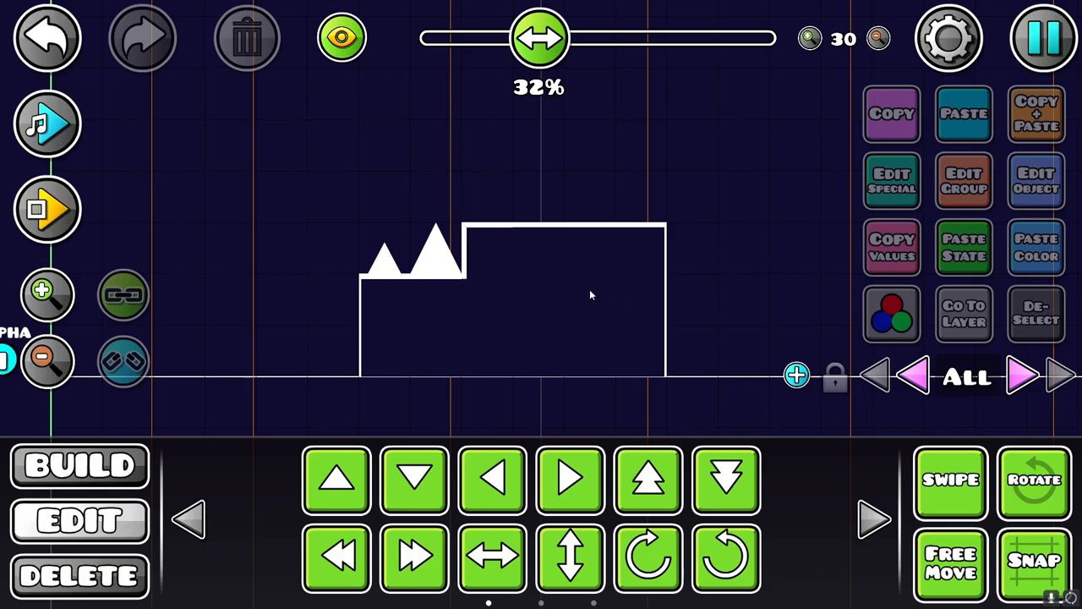
# Drag the block's HSV sliders to a deep dark blue slightly lighter than the background
pyautogui.click(590, 301)
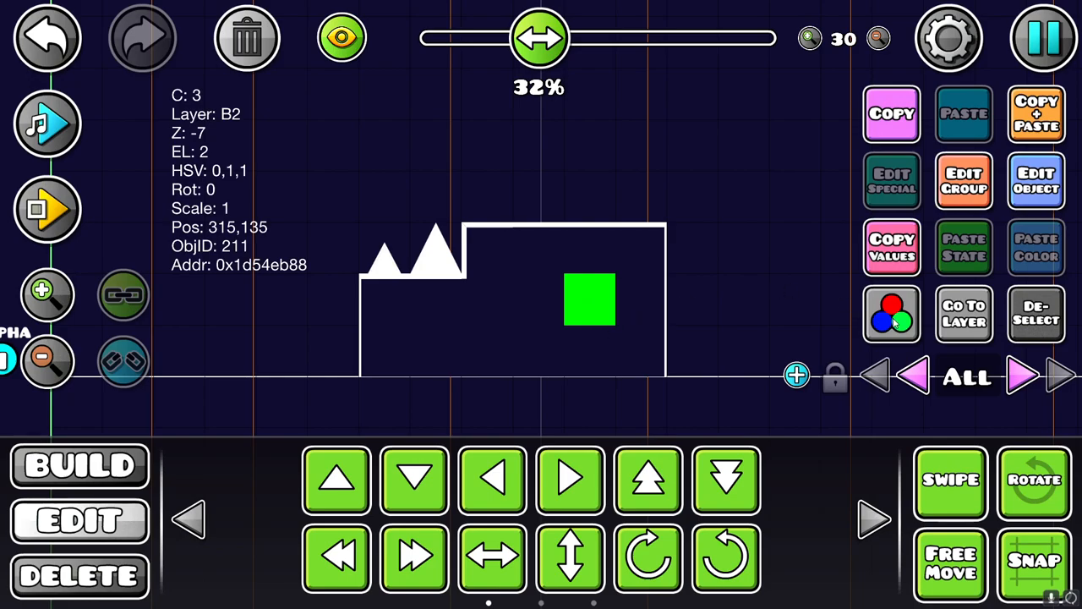
pyautogui.click(892, 313)
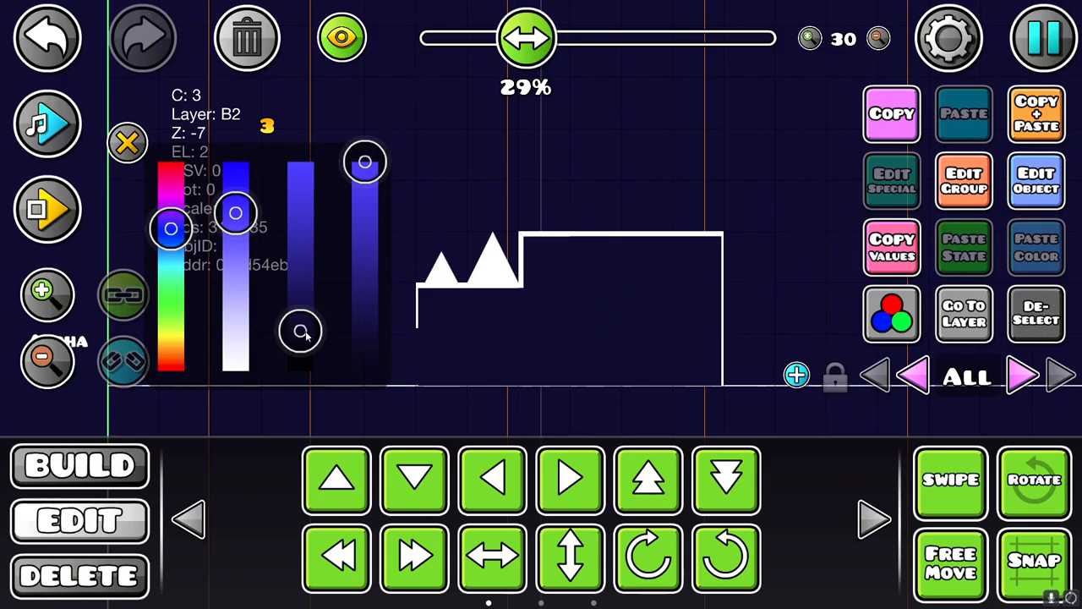
pyautogui.moveTo(302, 329); pyautogui.dragTo(301, 285)
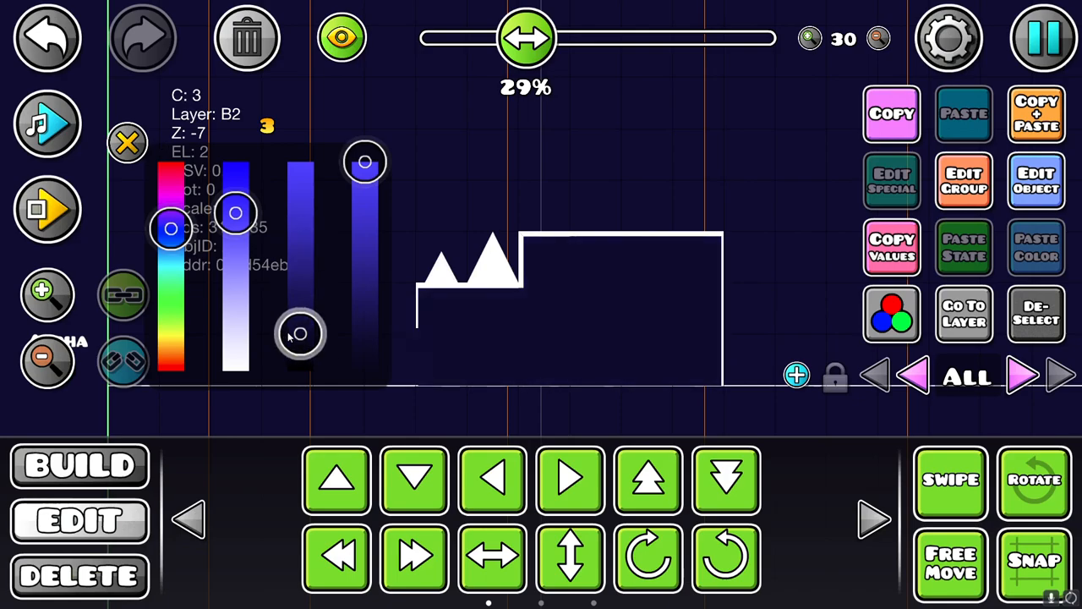
pyautogui.moveTo(301, 335); pyautogui.dragTo(301, 267)
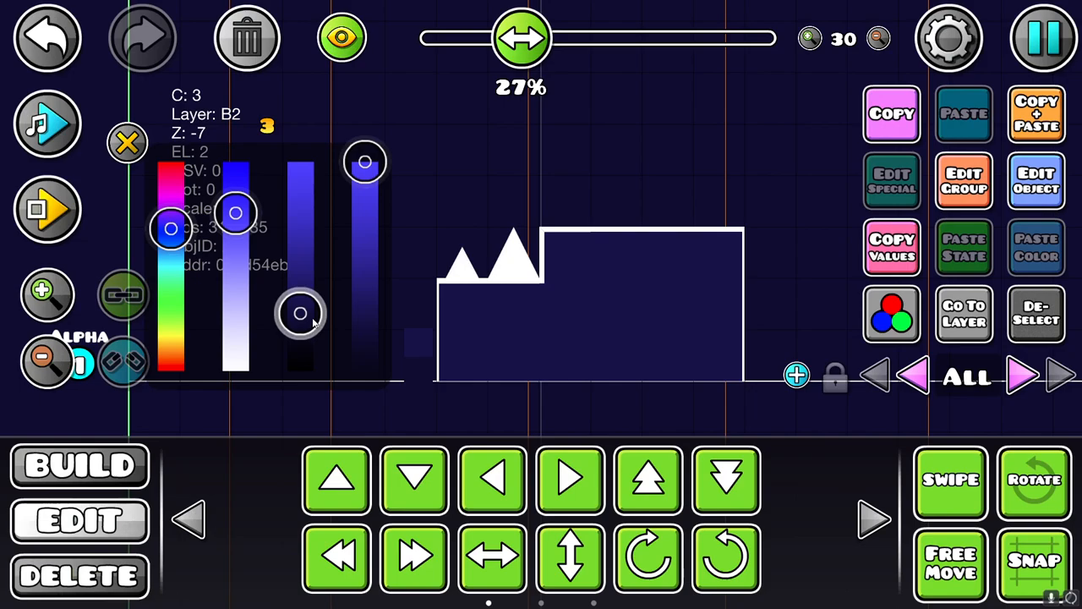
pyautogui.moveTo(299, 313); pyautogui.dragTo(299, 321)
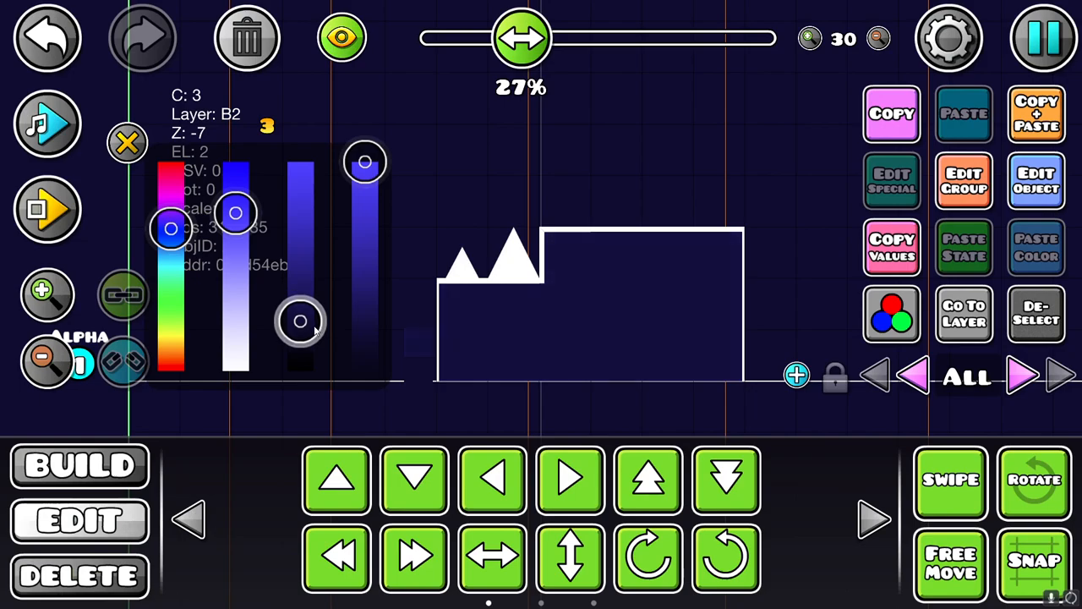
pyautogui.moveTo(299, 322); pyautogui.dragTo(301, 291)
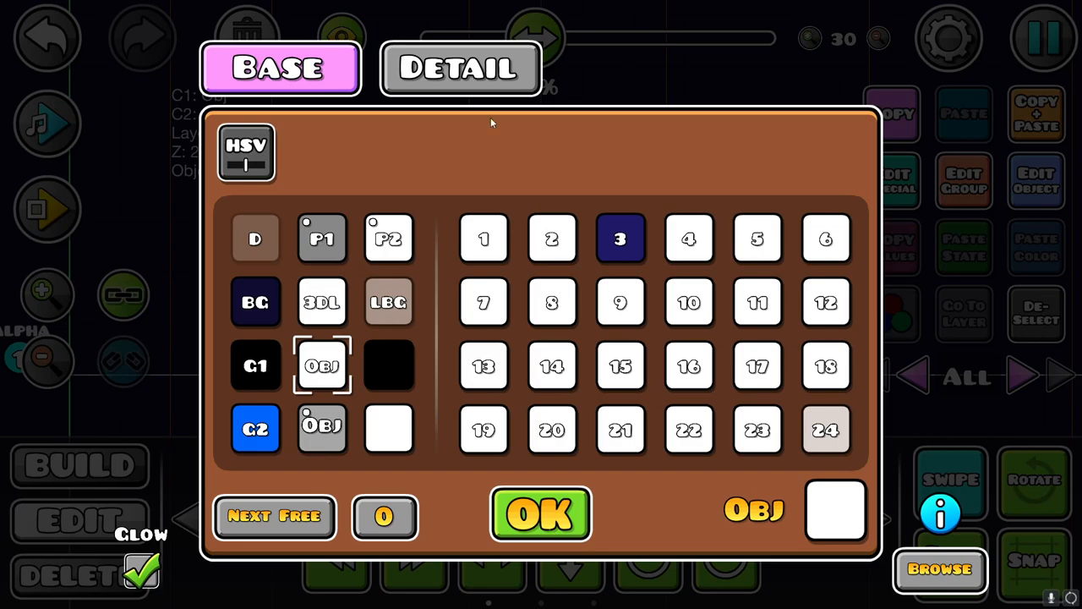
# Assign channel 3 to the block's detail and pull the outline's saturation and brightness toward a dim cyan
pyautogui.click(457, 68)
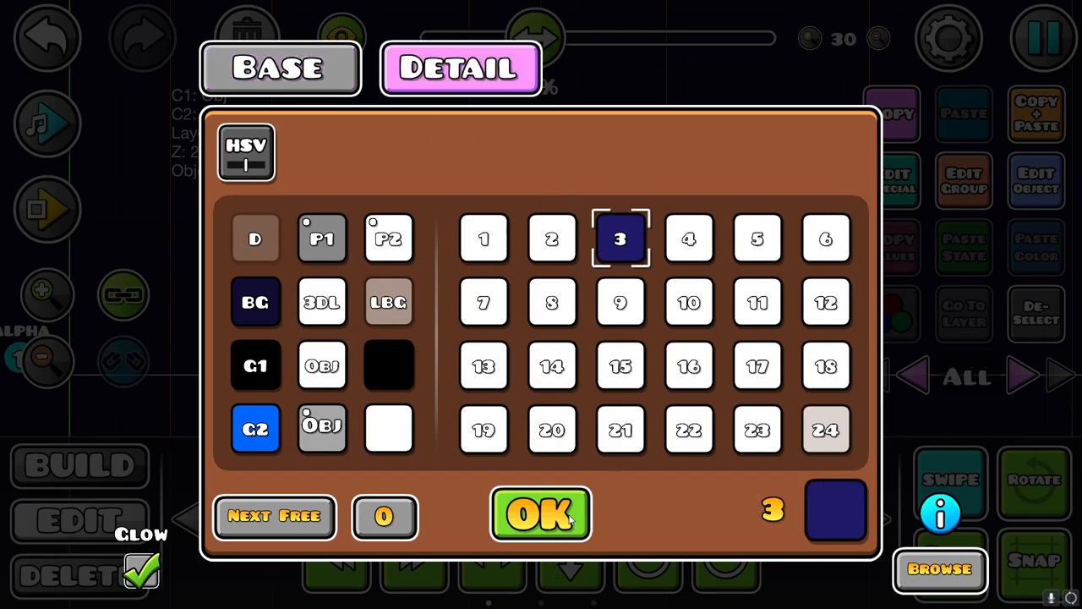
pyautogui.click(538, 516)
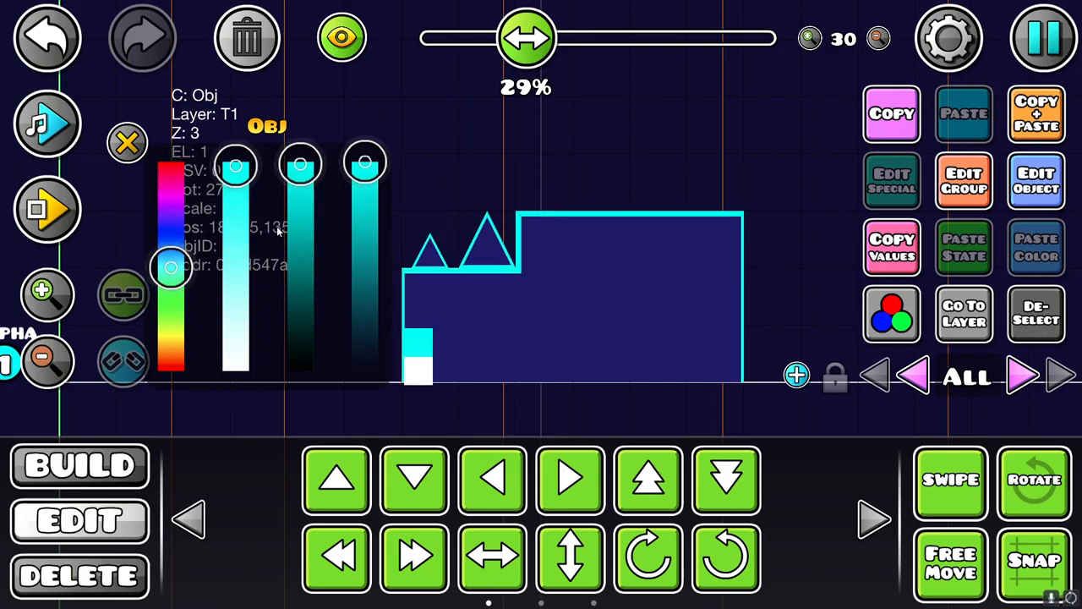
pyautogui.moveTo(169, 270)
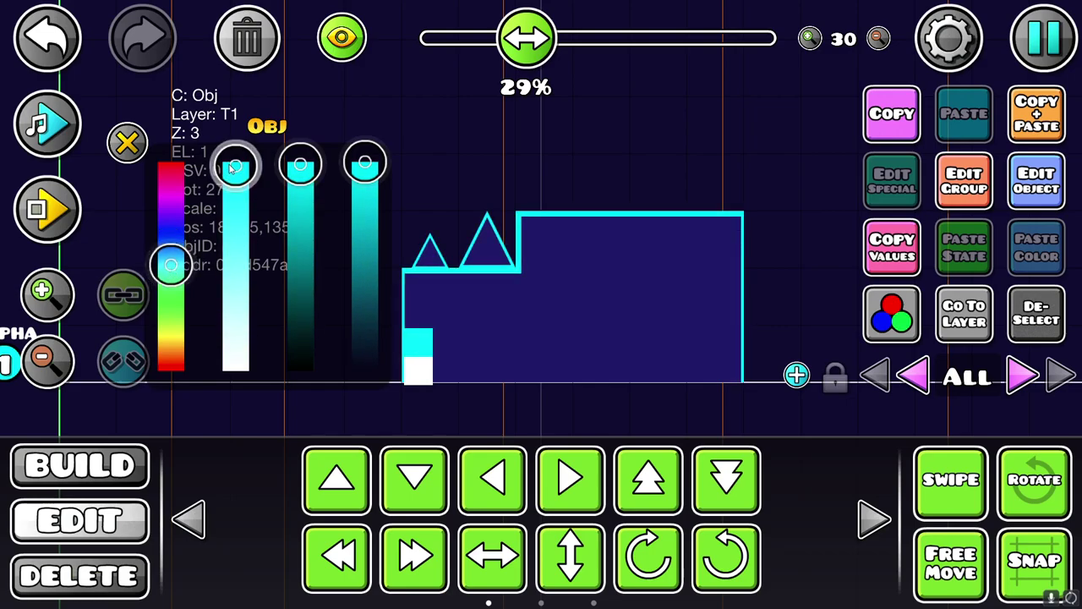
pyautogui.moveTo(235, 165); pyautogui.dragTo(235, 250)
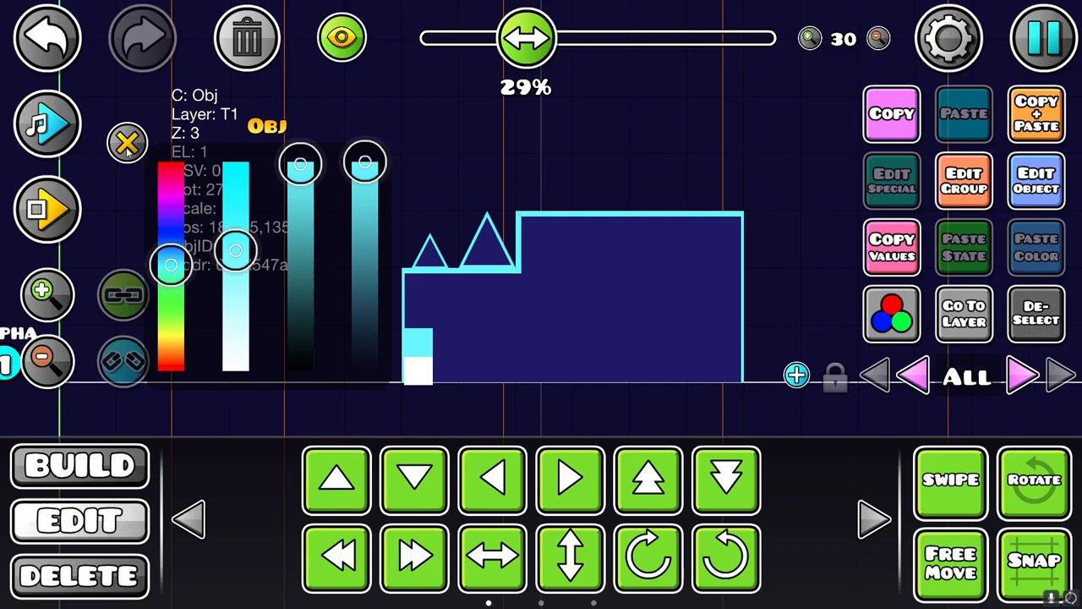
pyautogui.moveTo(318, 197)
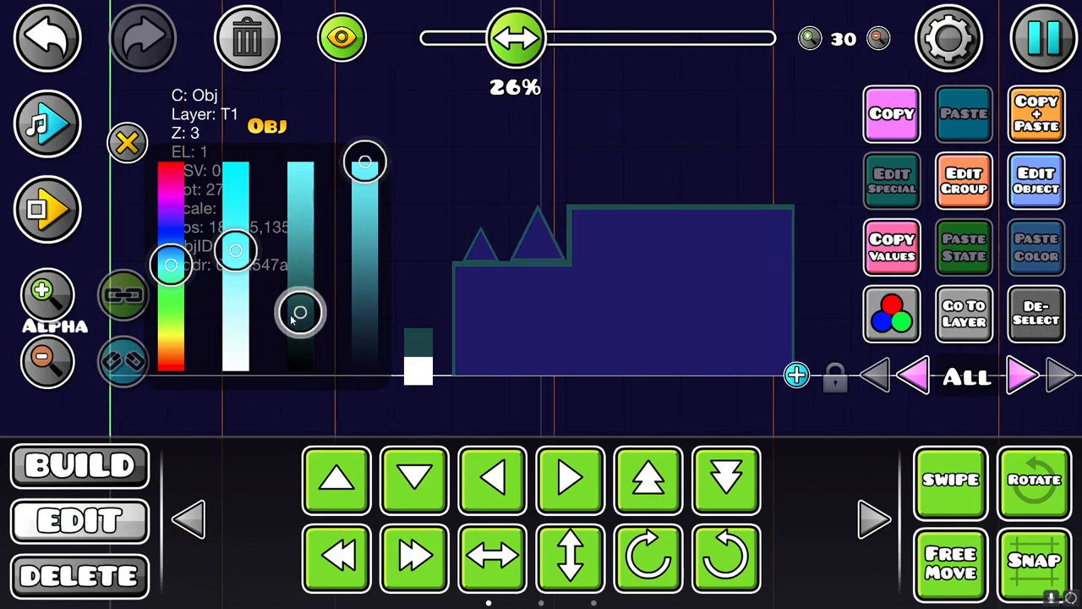
pyautogui.moveTo(301, 313); pyautogui.dragTo(301, 160)
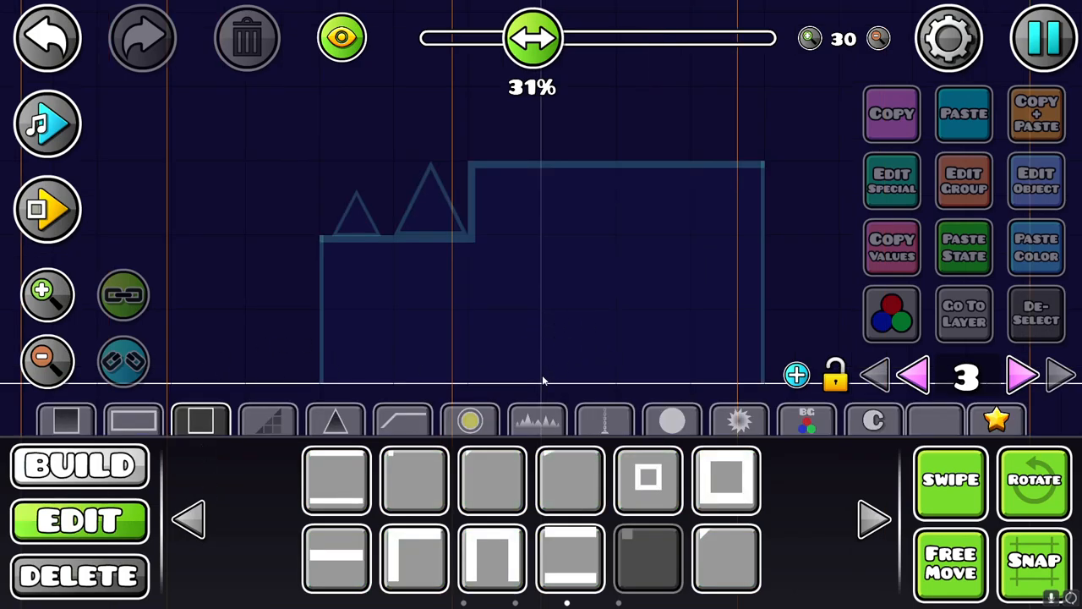
pyautogui.moveTo(193, 528)
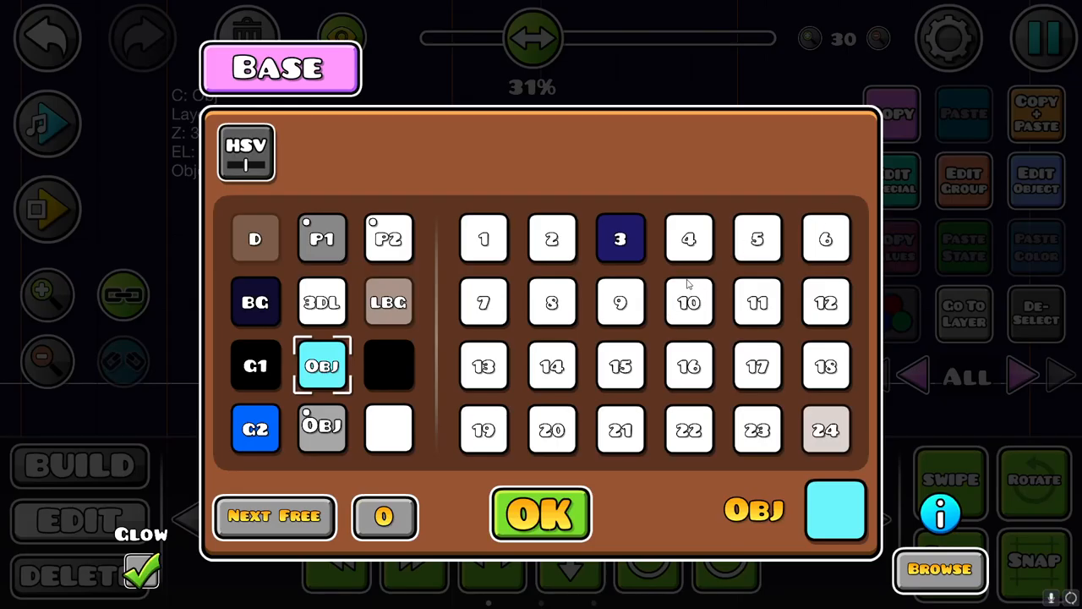
pyautogui.moveTo(749, 252)
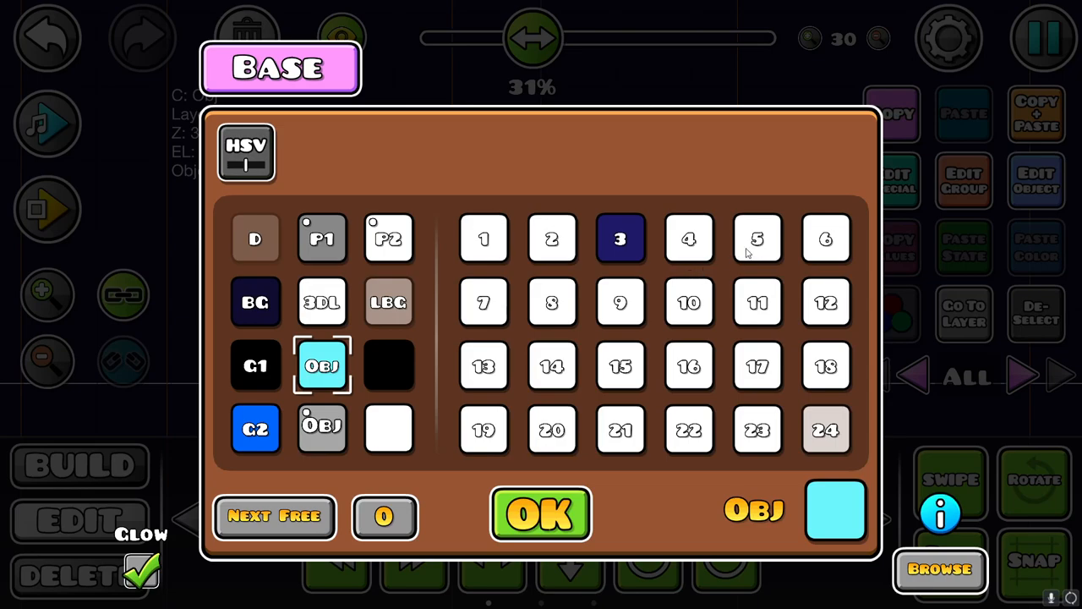
# Make channel 5 a blending white and lower the glow piece's opacity to 30%
pyautogui.click(756, 238)
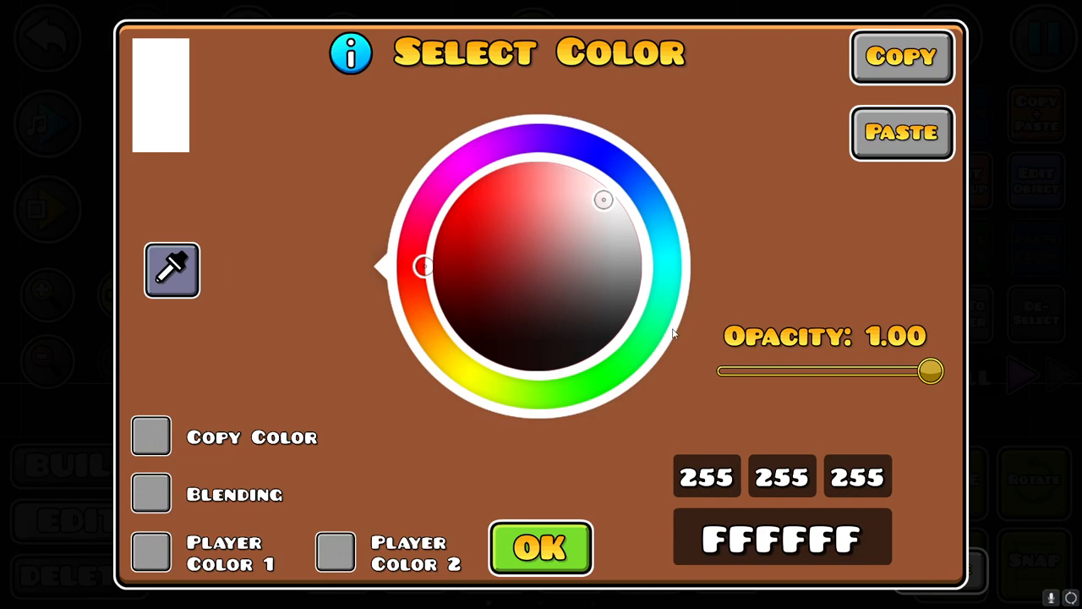
pyautogui.click(151, 494)
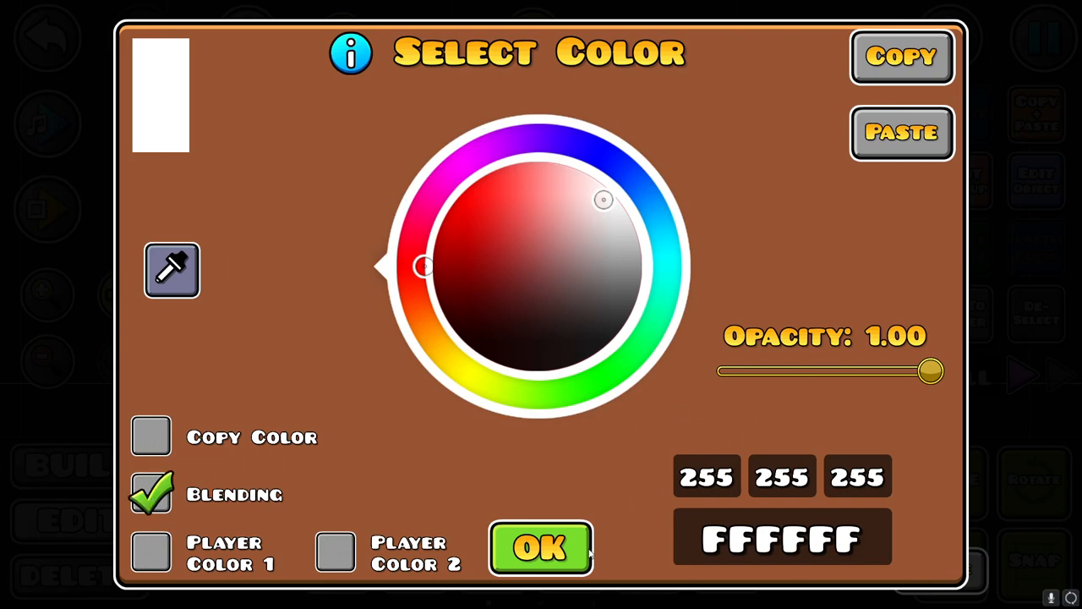
pyautogui.click(541, 548)
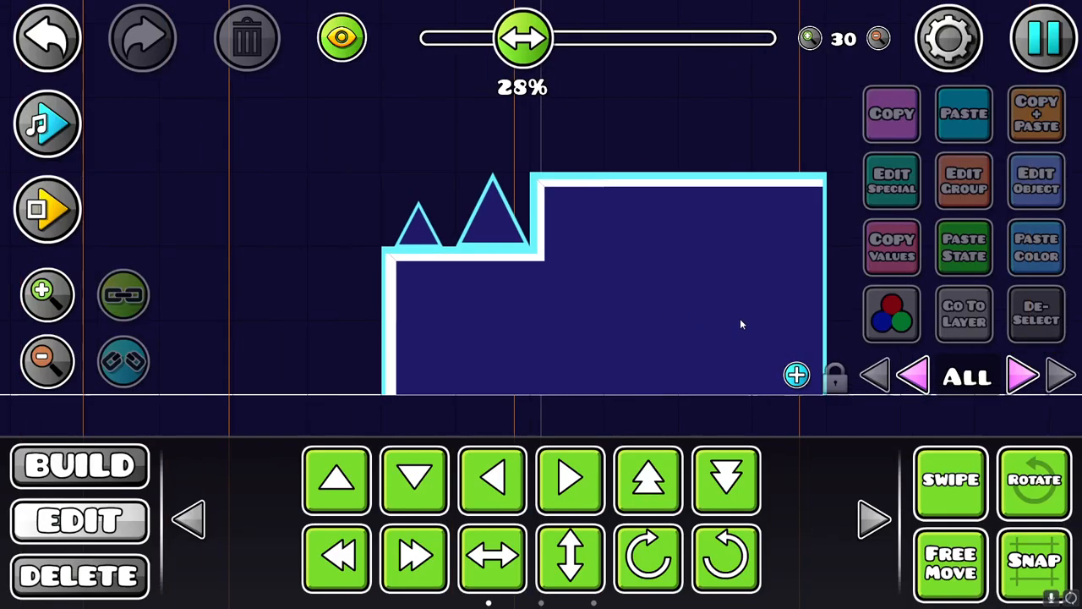
pyautogui.click(567, 285)
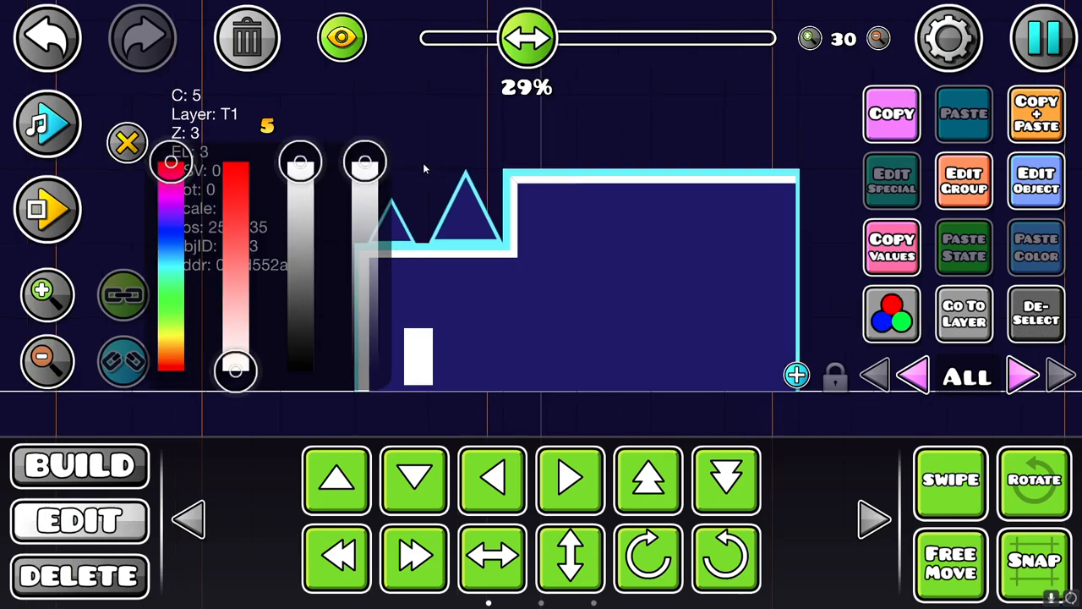
pyautogui.moveTo(366, 160); pyautogui.dragTo(365, 320)
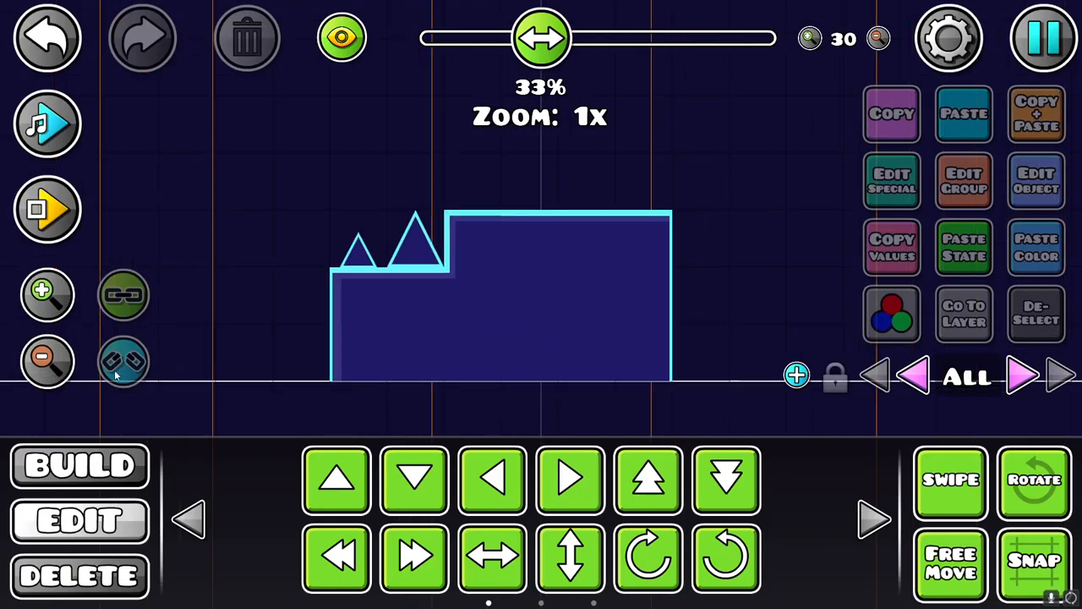
pyautogui.click(48, 362)
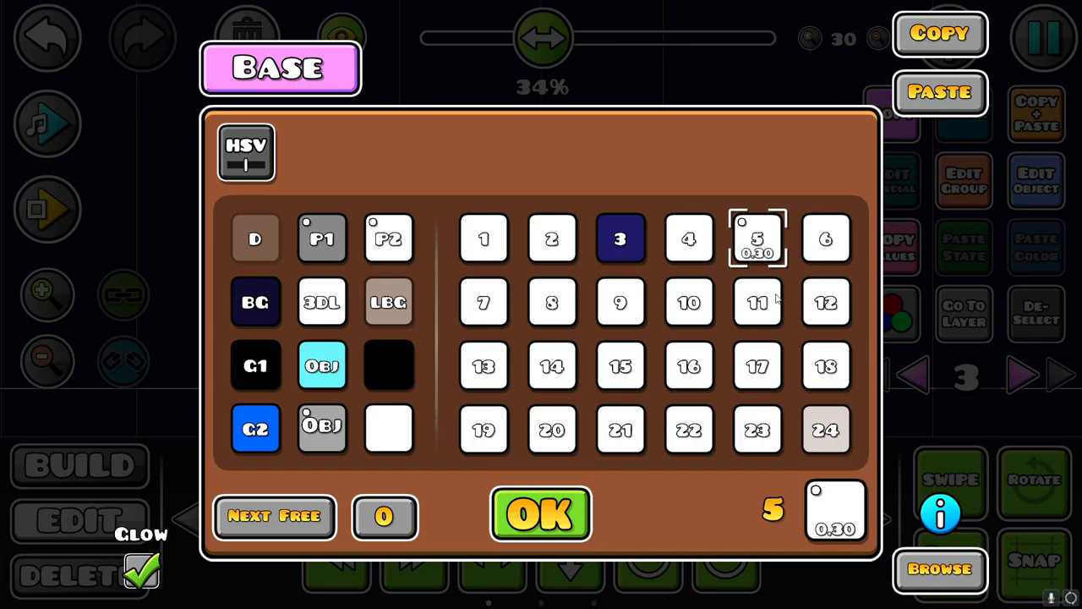
# Put the piece on channel 6, lower its Z order by one, and set channel 6 to black at 0.21 opacity
pyautogui.click(825, 238)
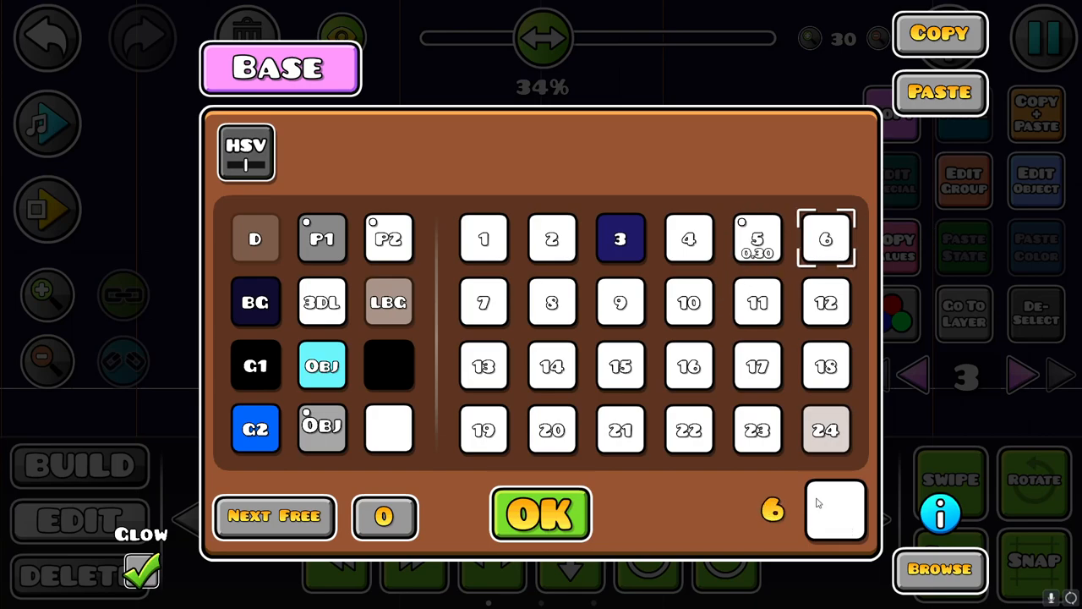
pyautogui.click(541, 514)
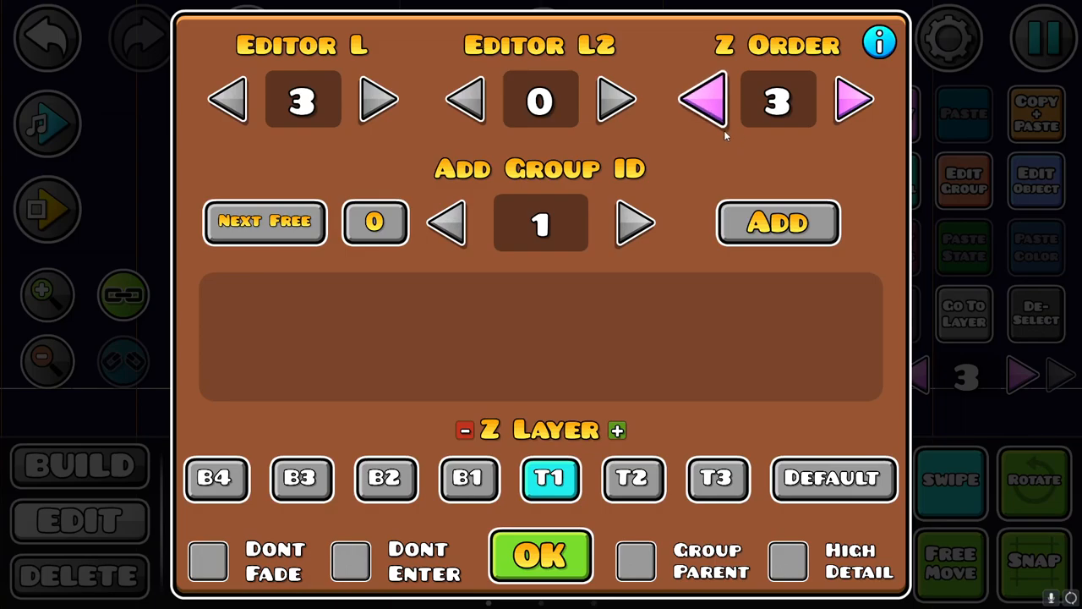
pyautogui.click(538, 558)
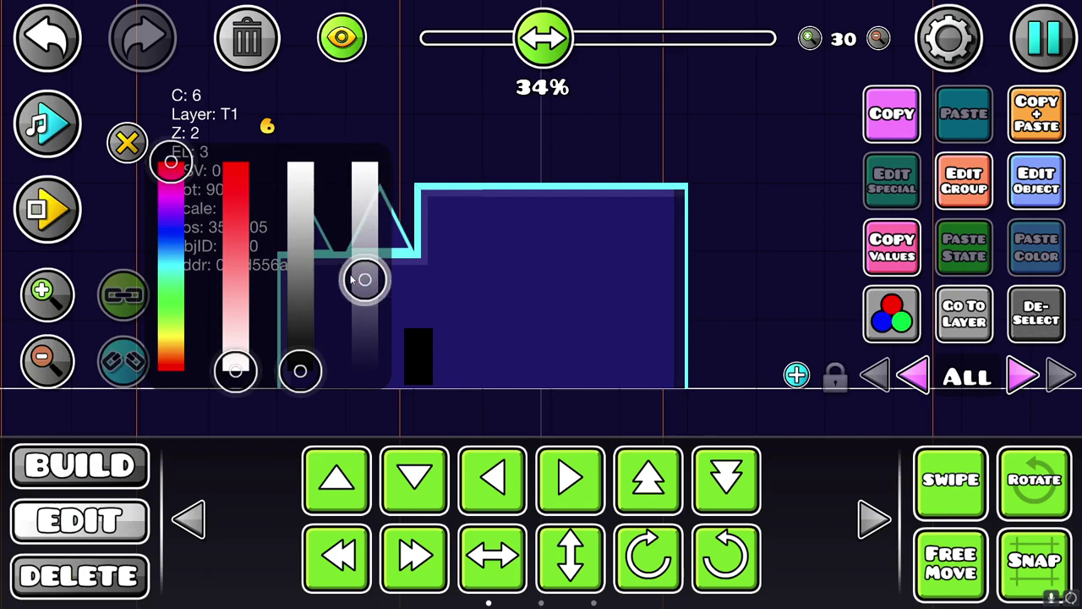
pyautogui.moveTo(366, 279); pyautogui.dragTo(366, 341)
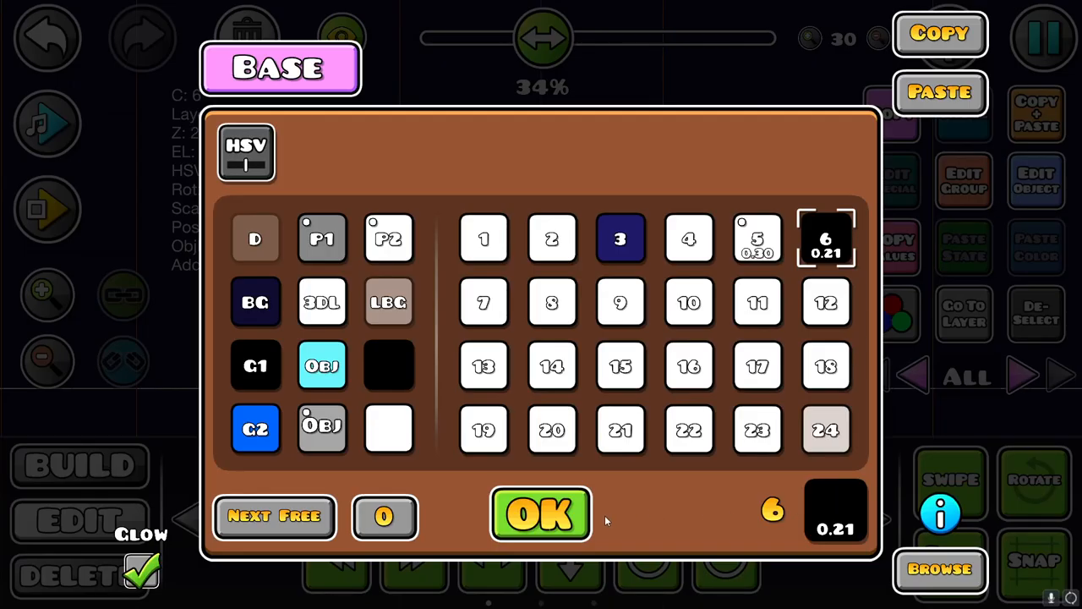
pyautogui.click(541, 516)
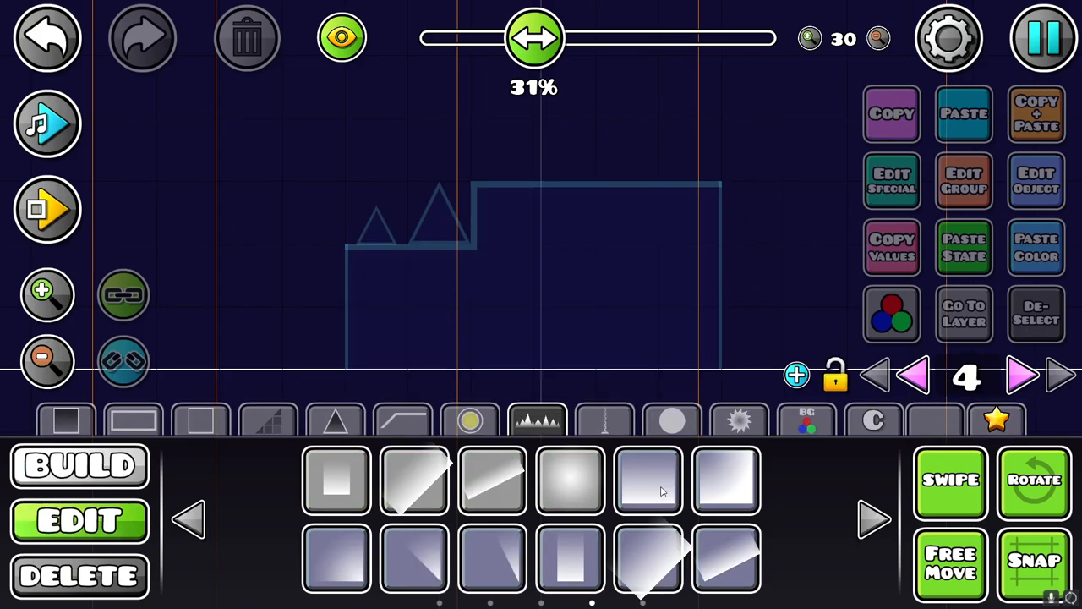
pyautogui.moveTo(330, 356)
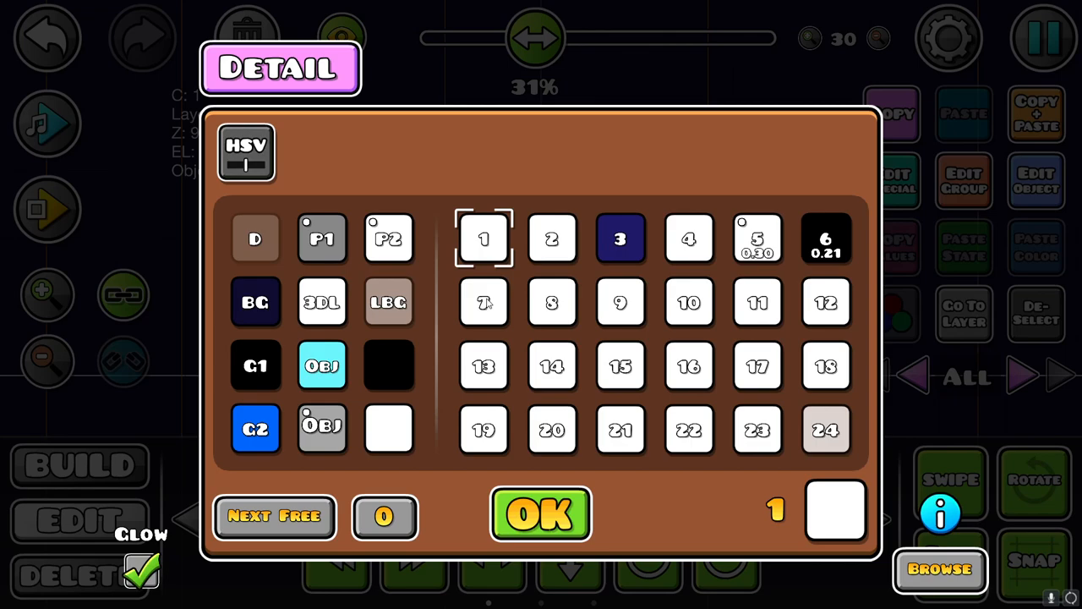
# Confirm Copy Color from Obj, then tune the channel 7 piece's hue and brightness with the sliders
pyautogui.click(483, 303)
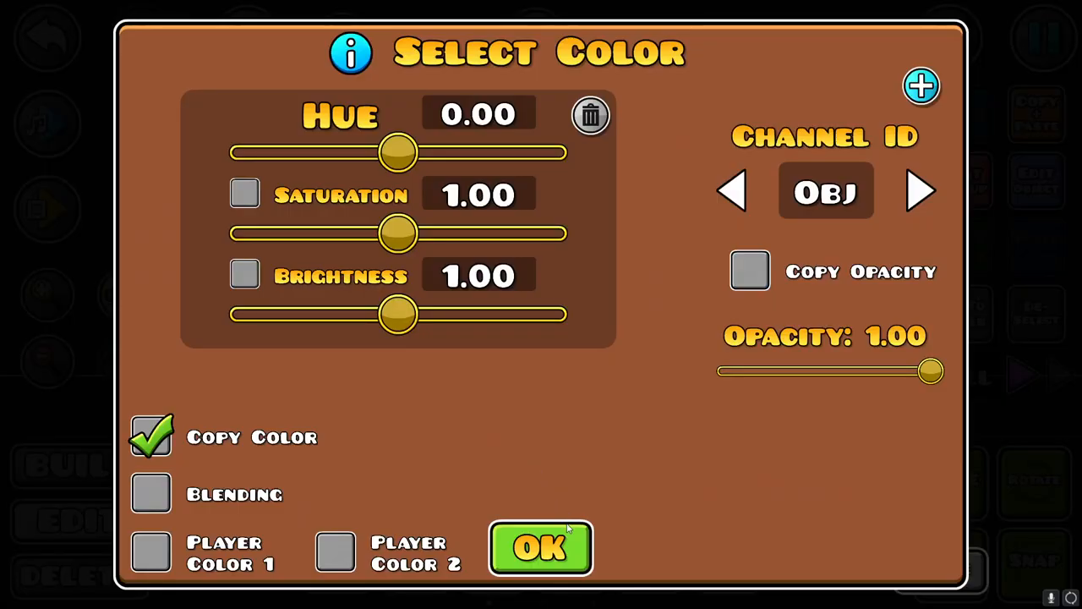
pyautogui.click(537, 545)
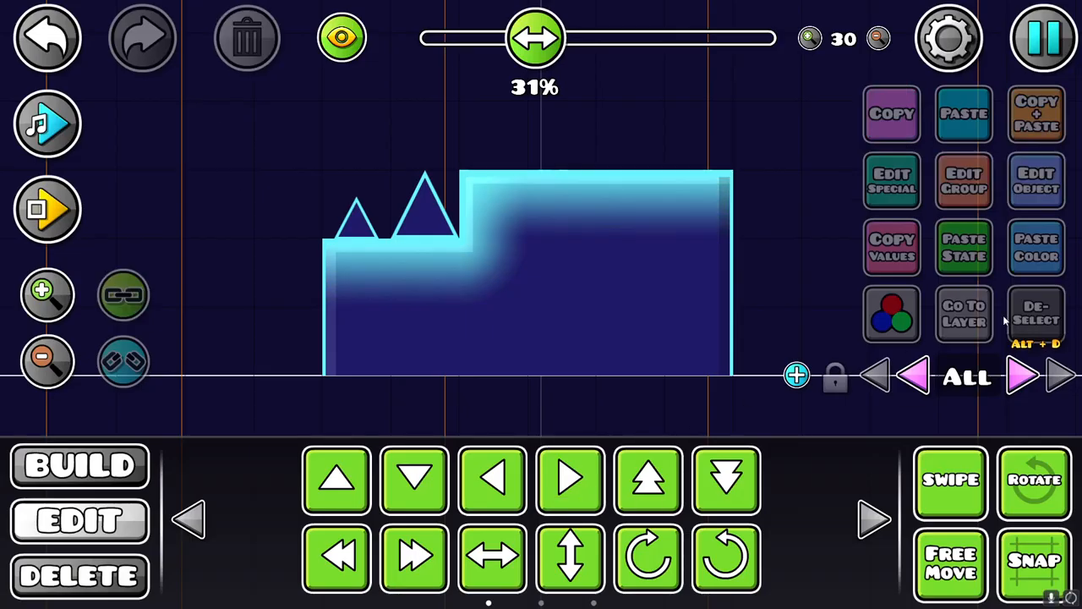
pyautogui.click(493, 274)
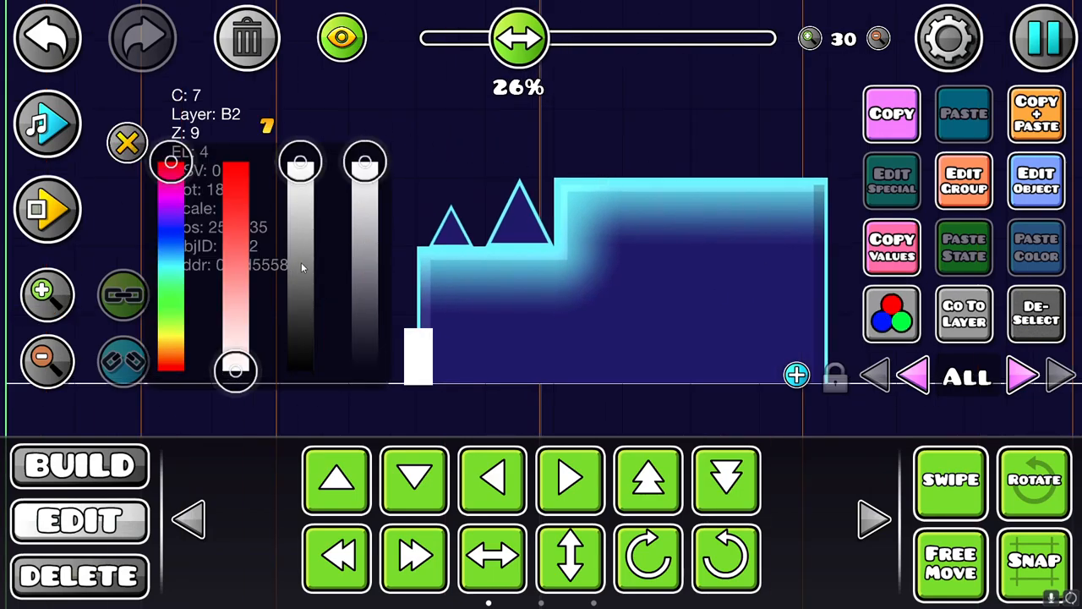
pyautogui.moveTo(365, 165); pyautogui.dragTo(365, 335)
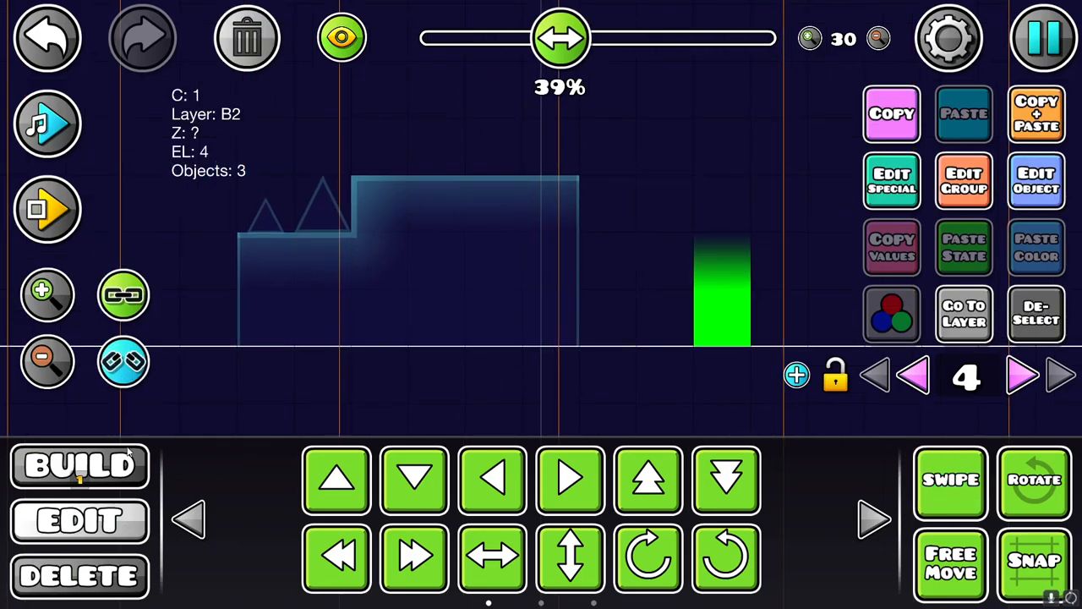
# Open the editor settings with the glow gradient piece placed beside the block on layer 4
pyautogui.click(1049, 37)
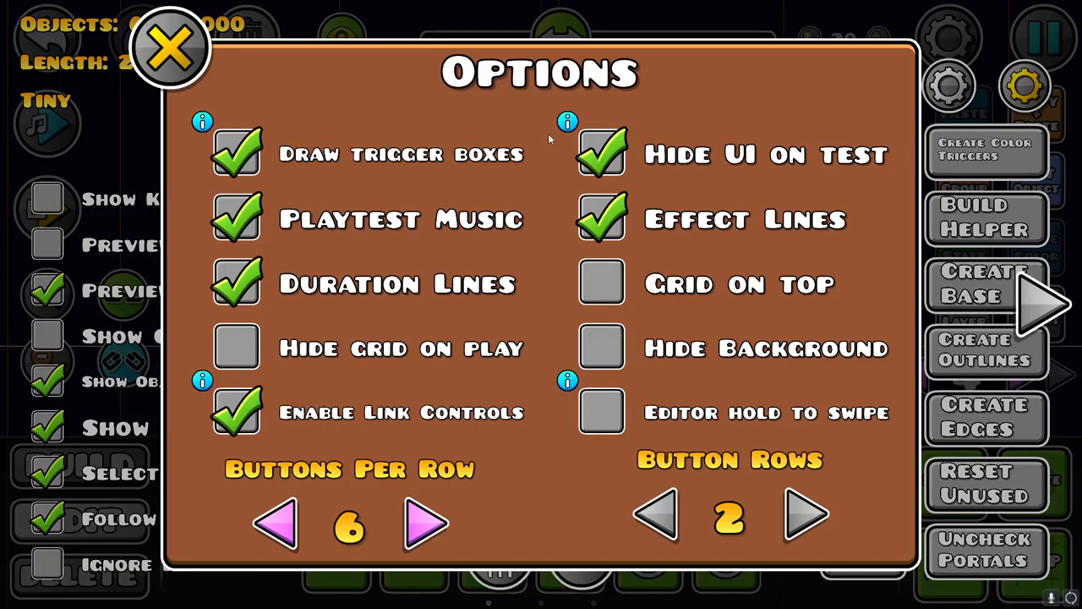
pyautogui.moveTo(156, 411)
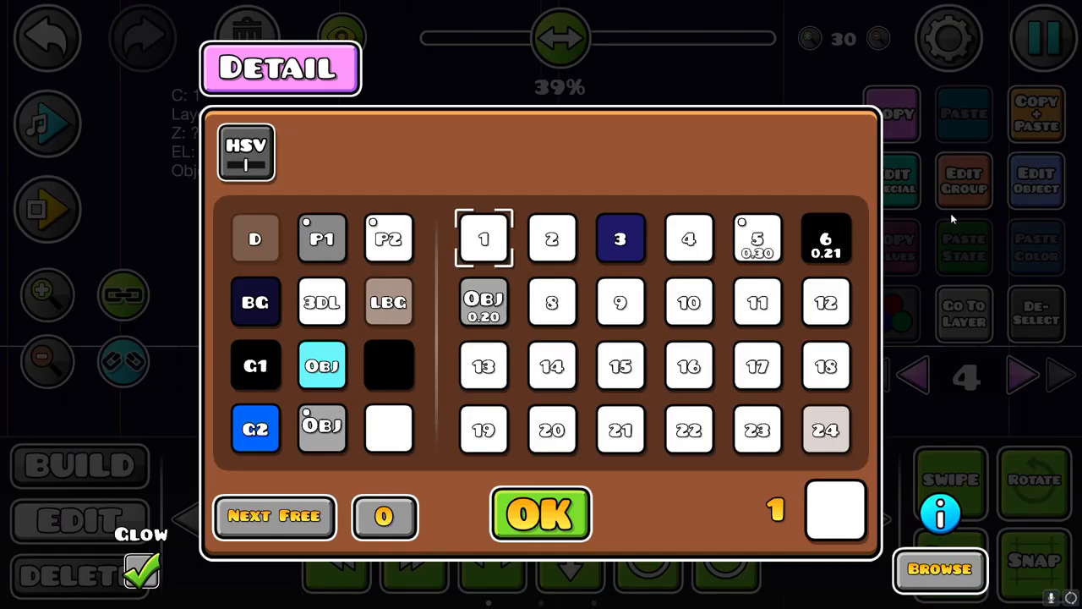
pyautogui.moveTo(869, 313)
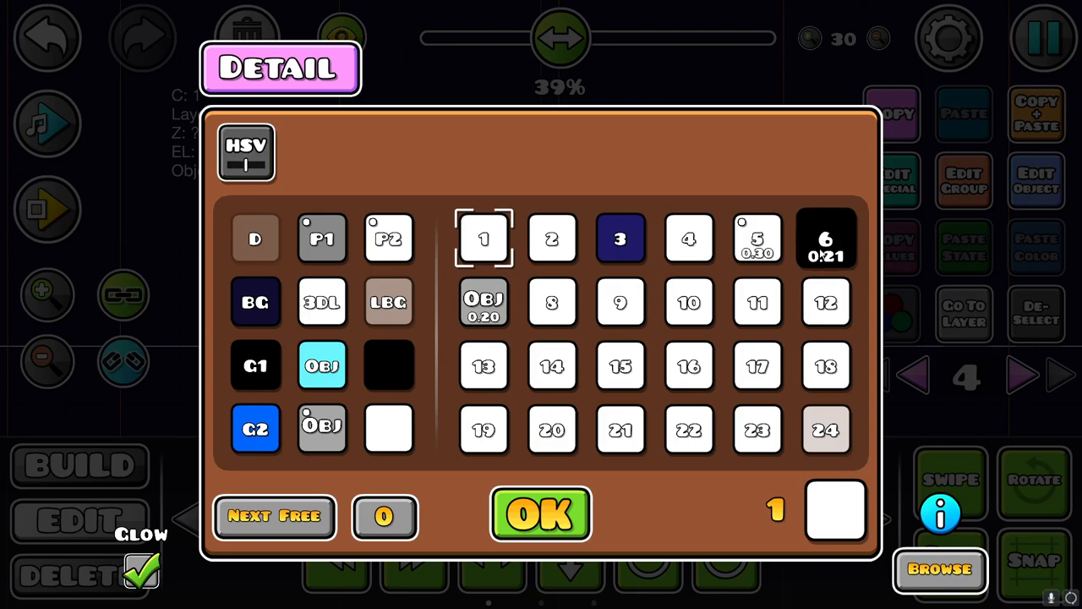
# Confirm detail channel 6 on the glow piece and keep its Z layer at B2
pyautogui.click(538, 516)
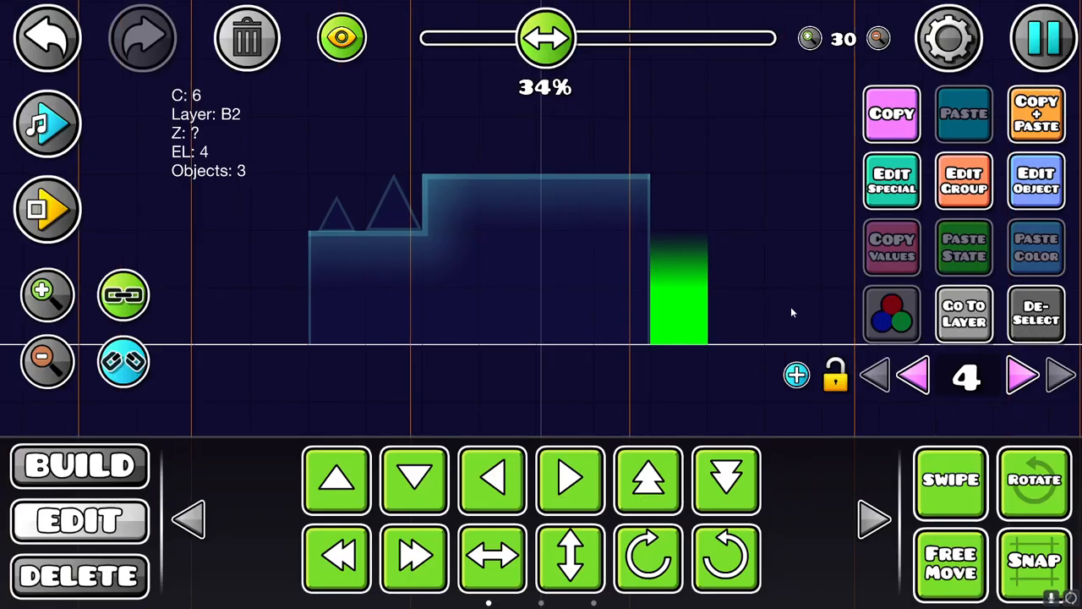
pyautogui.click(1035, 115)
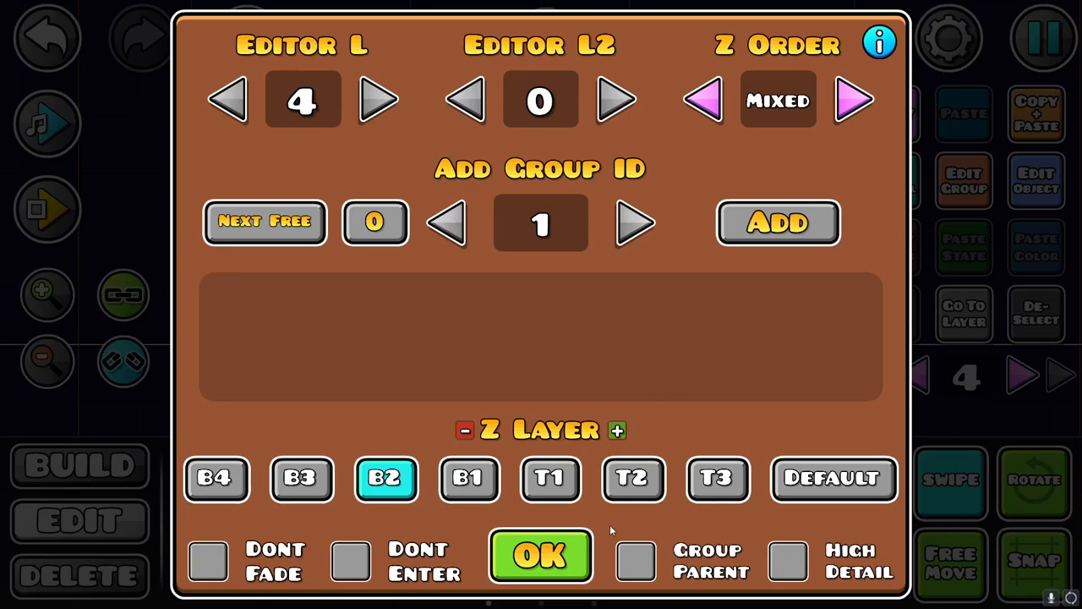
pyautogui.click(538, 558)
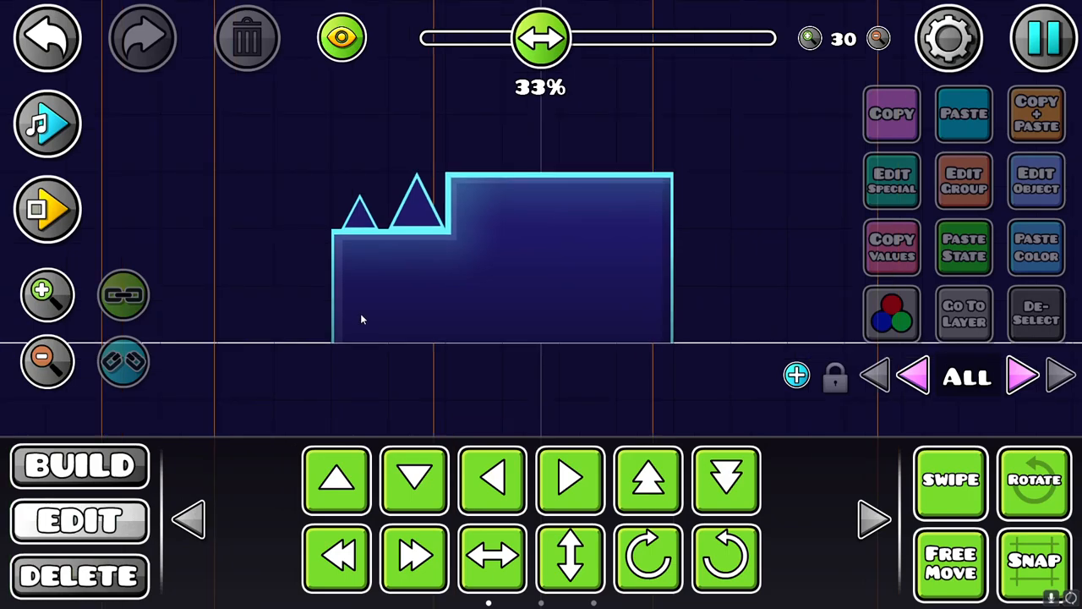
pyautogui.moveTo(329, 316)
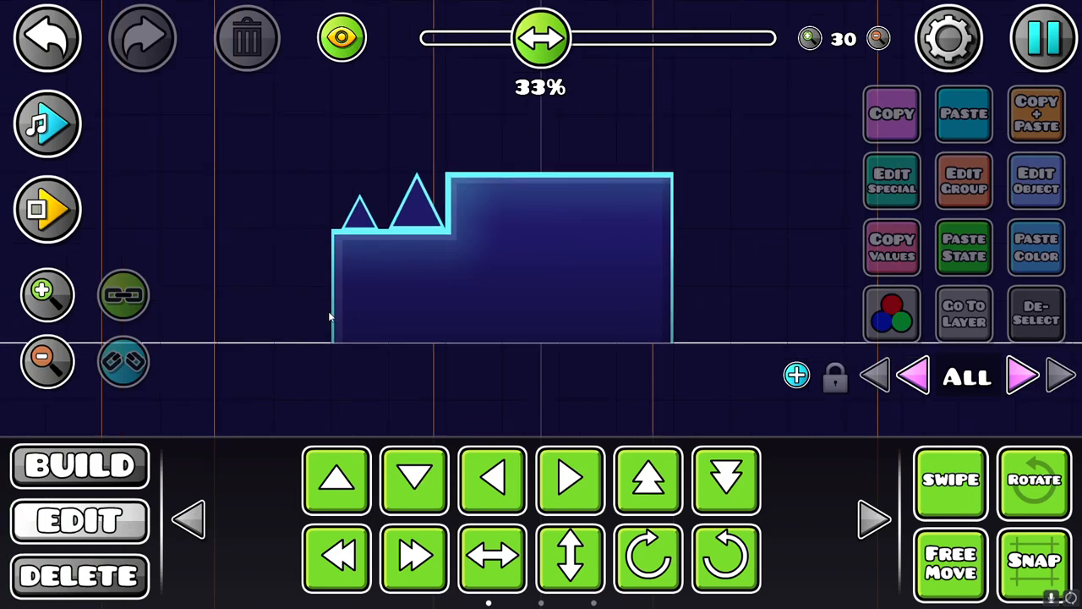
pyautogui.moveTo(369, 302)
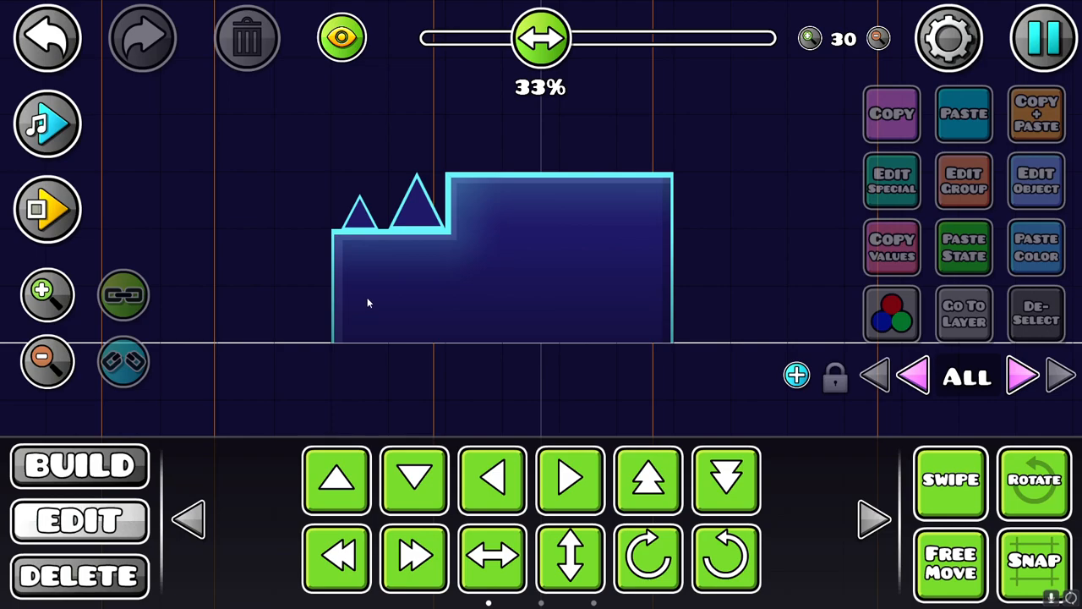
pyautogui.click(1019, 379)
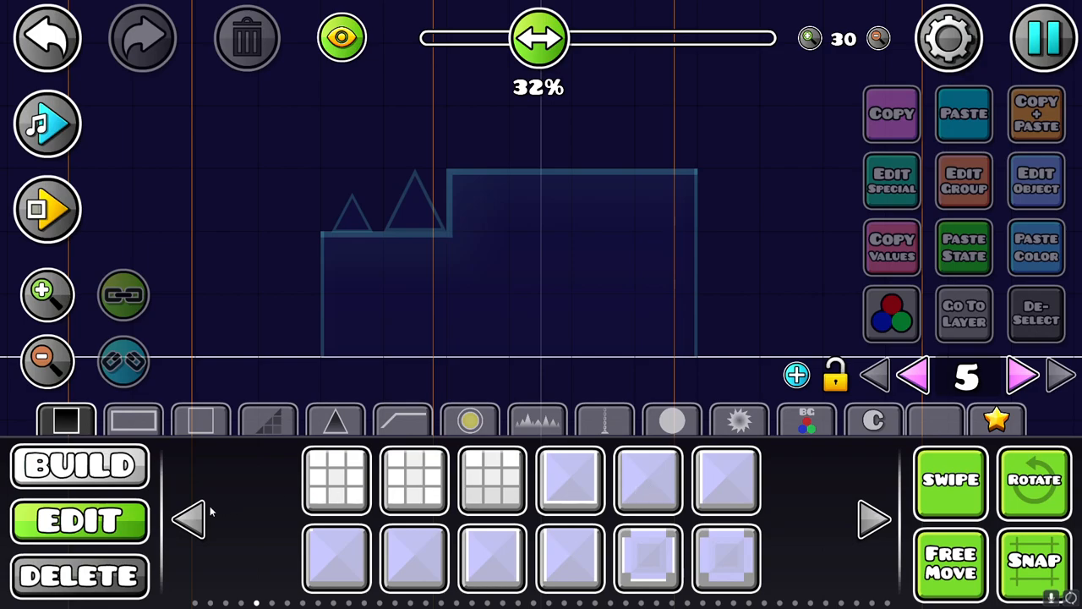
pyautogui.moveTo(632, 558)
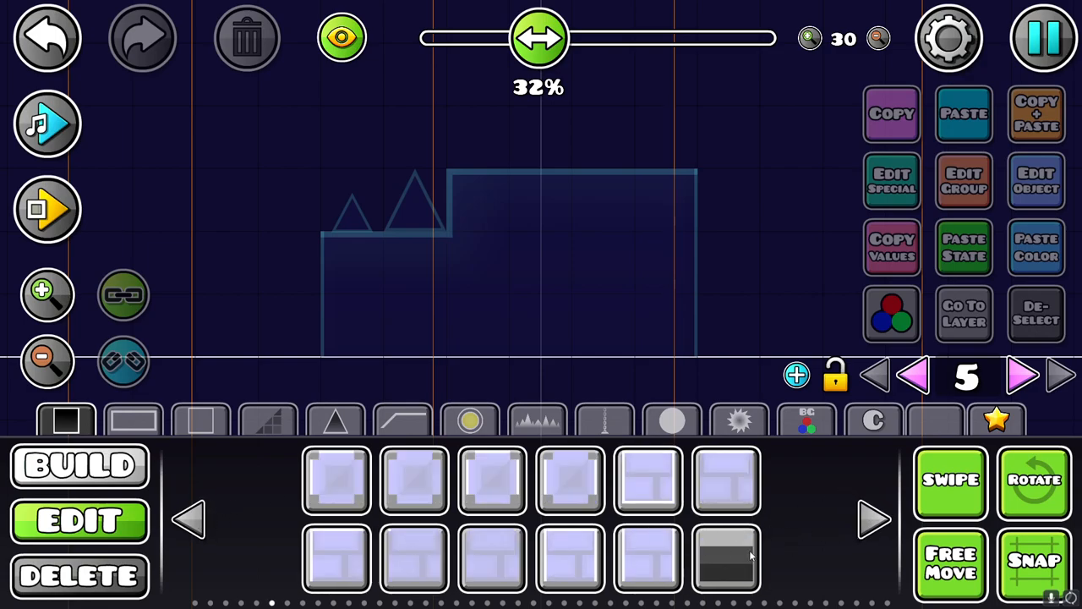
# Fill the block with the octagon-pattern texture piece tinted black on base channel 8
pyautogui.click(873, 518)
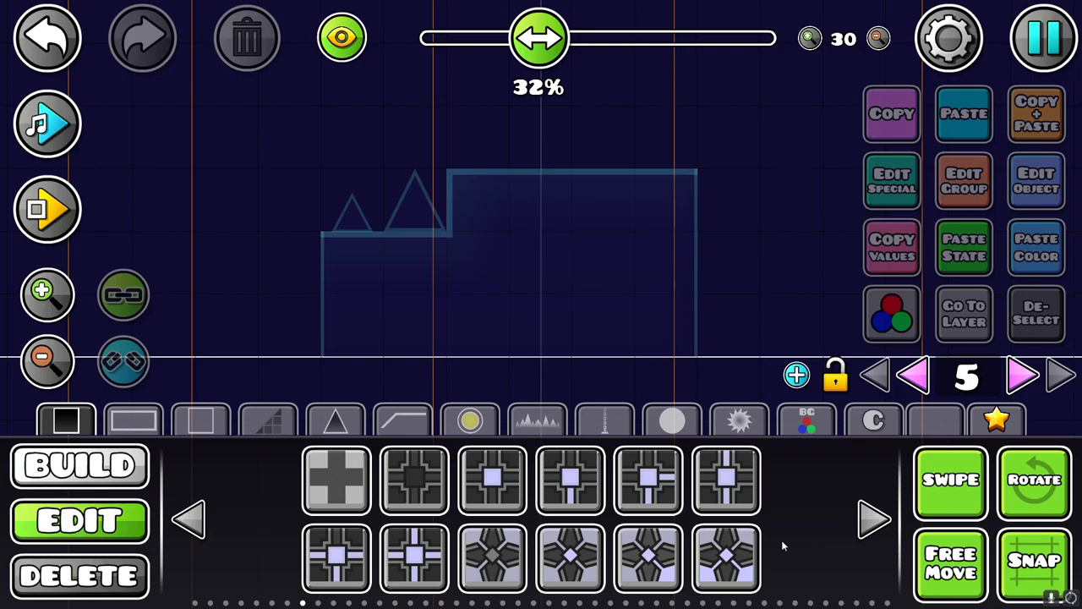
pyautogui.click(876, 517)
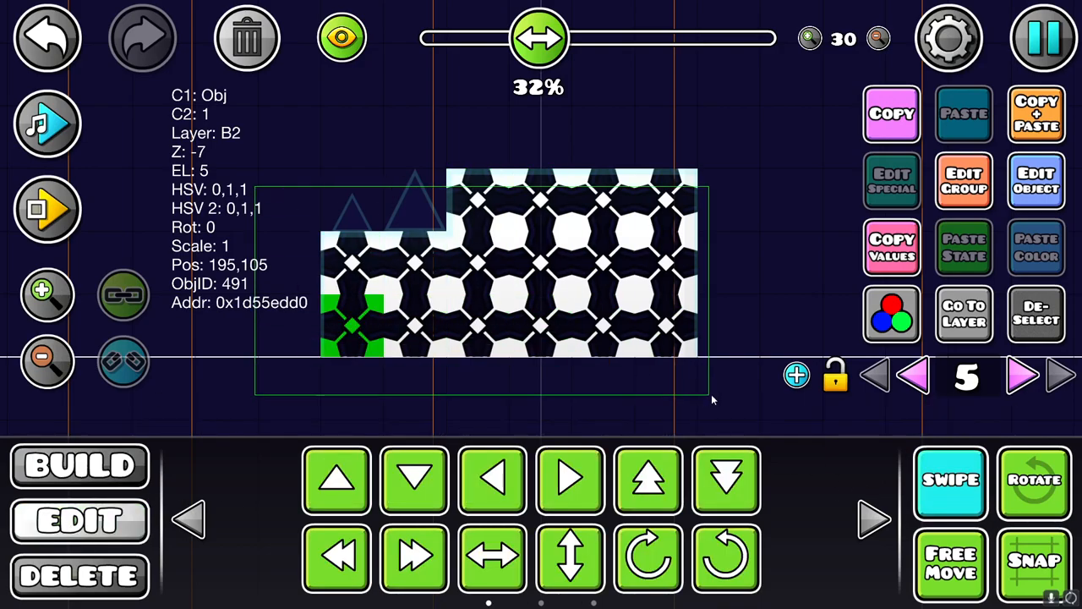
pyautogui.click(892, 313)
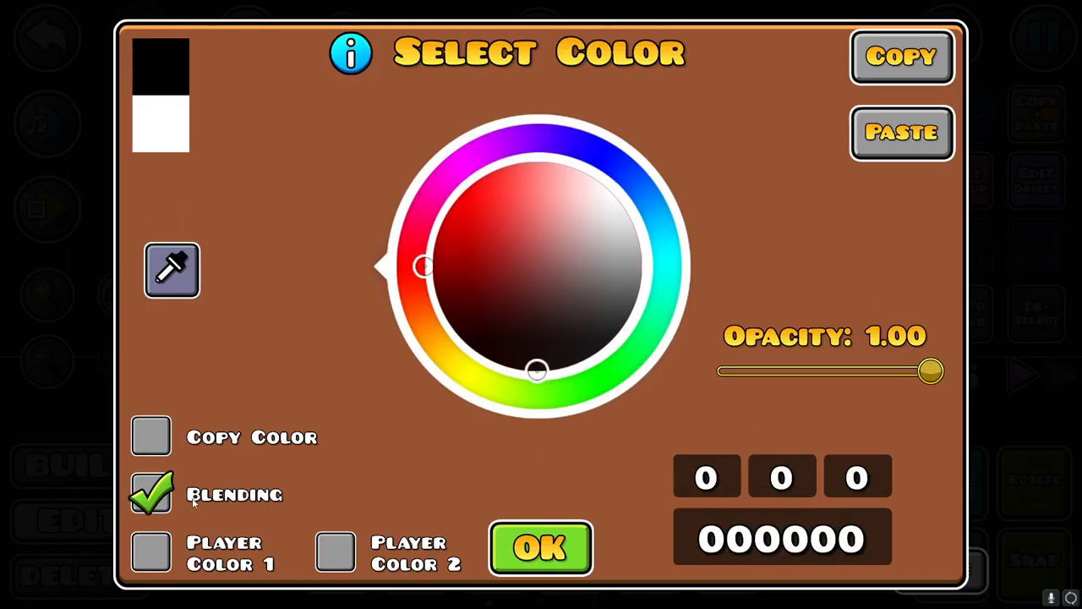
pyautogui.click(541, 548)
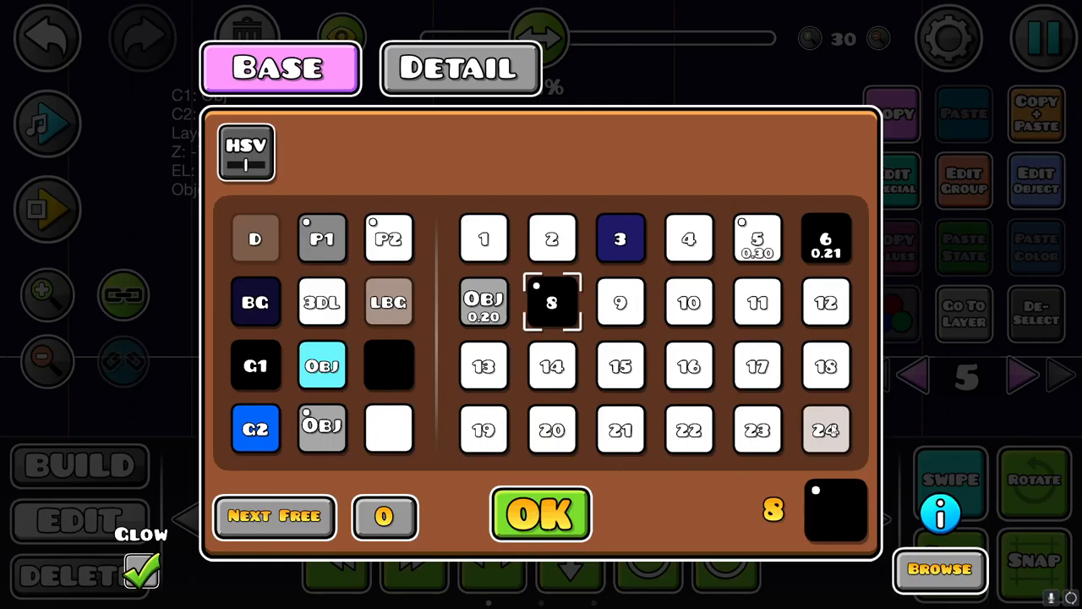
pyautogui.click(541, 514)
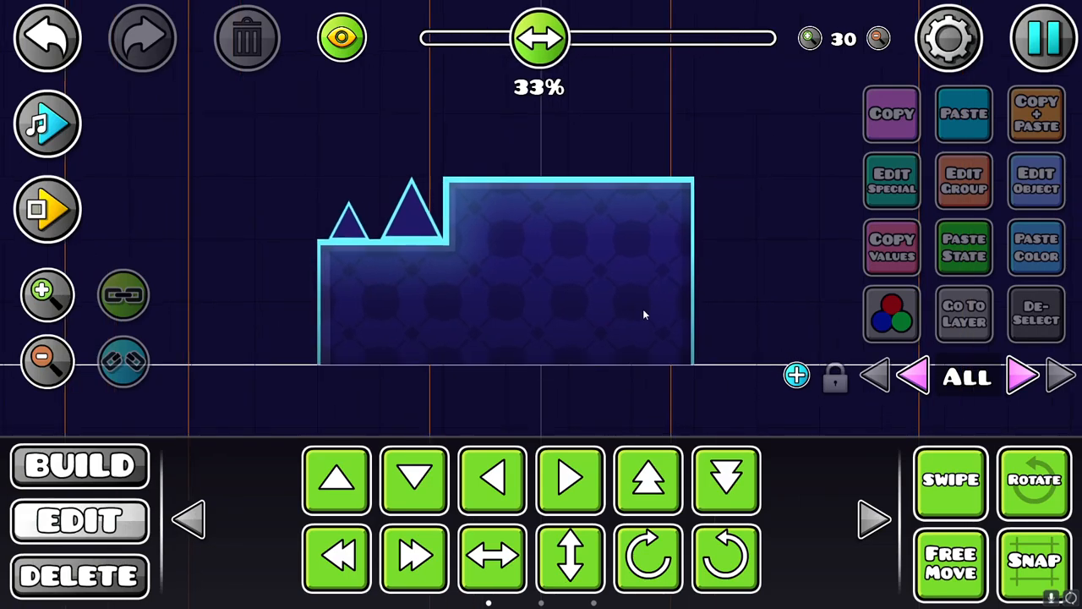
pyautogui.moveTo(592, 354)
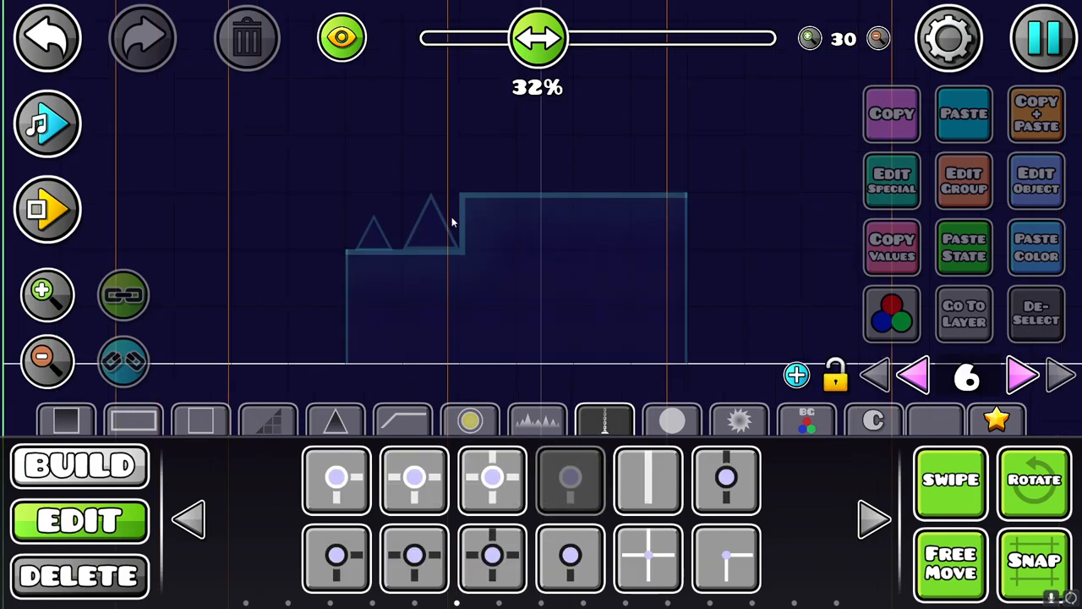
pyautogui.moveTo(487, 267)
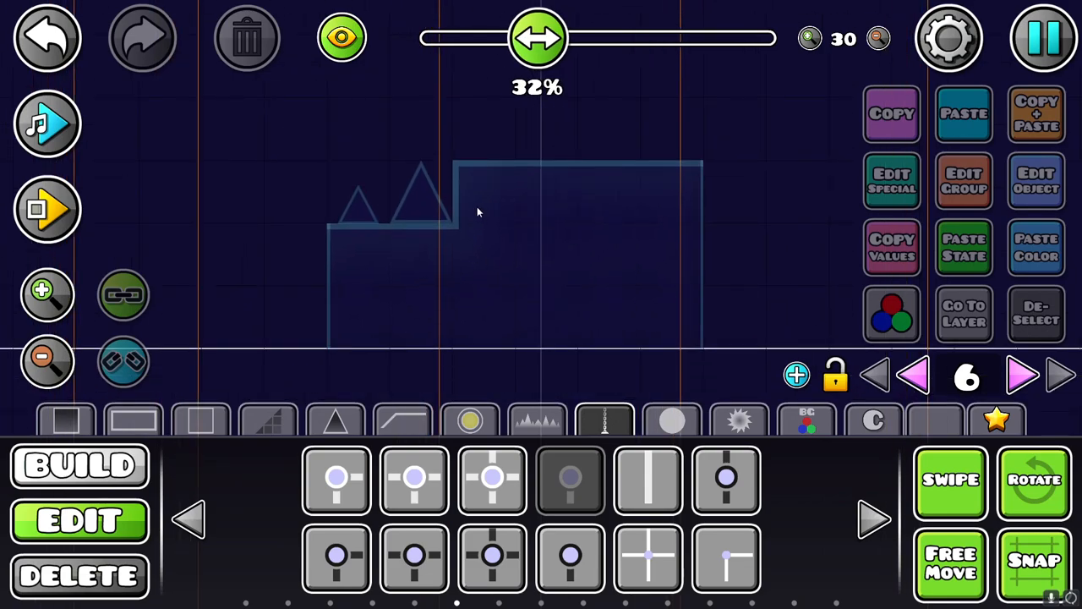
# Place round connector nodes and joining line pieces as a winding path over the block
pyautogui.click(483, 193)
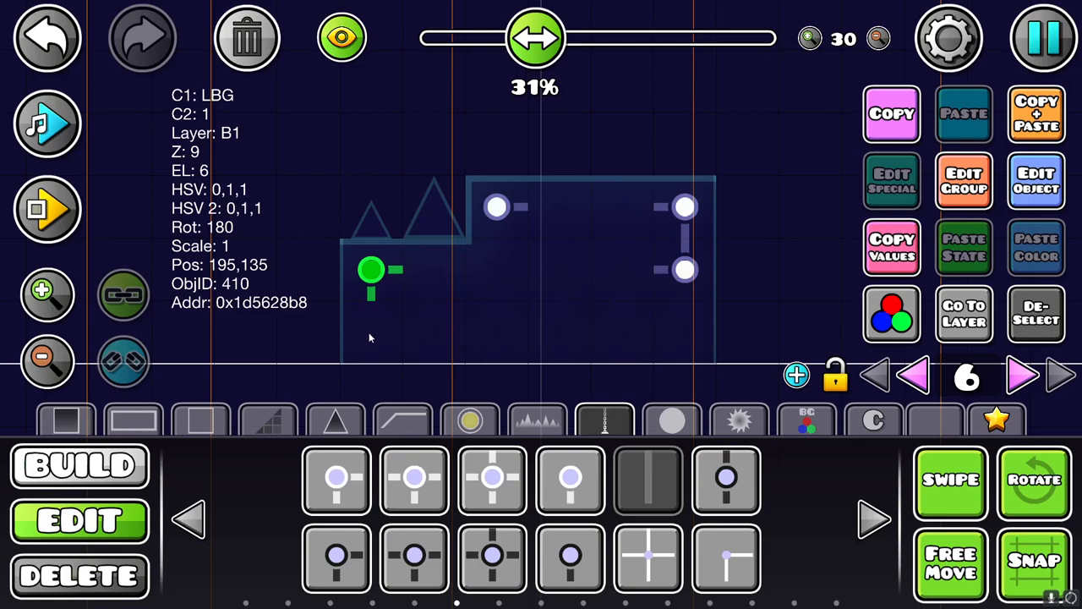
pyautogui.moveTo(538, 244)
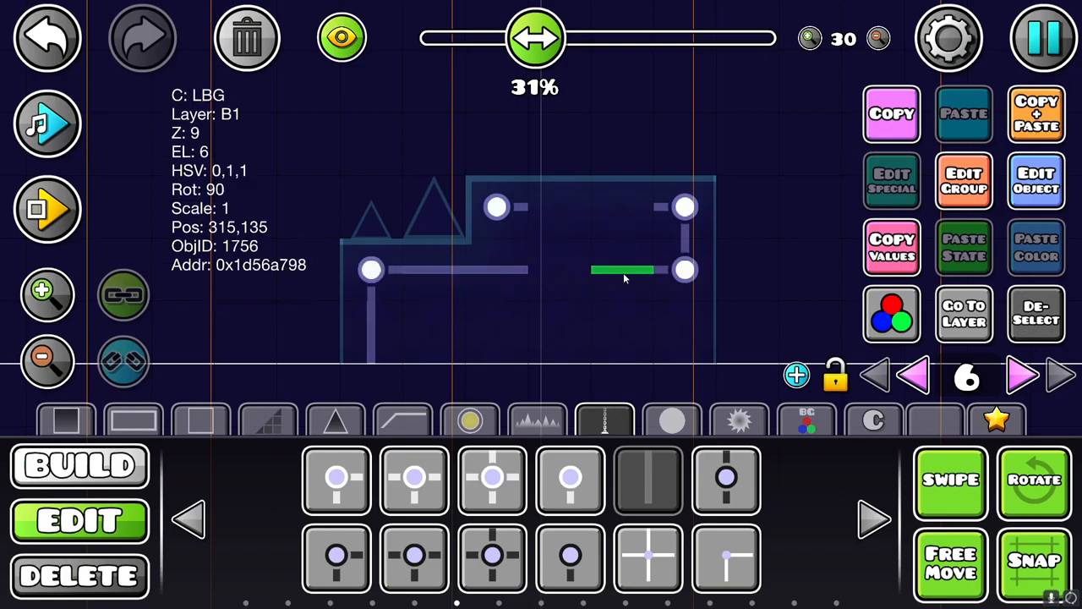
pyautogui.click(1035, 312)
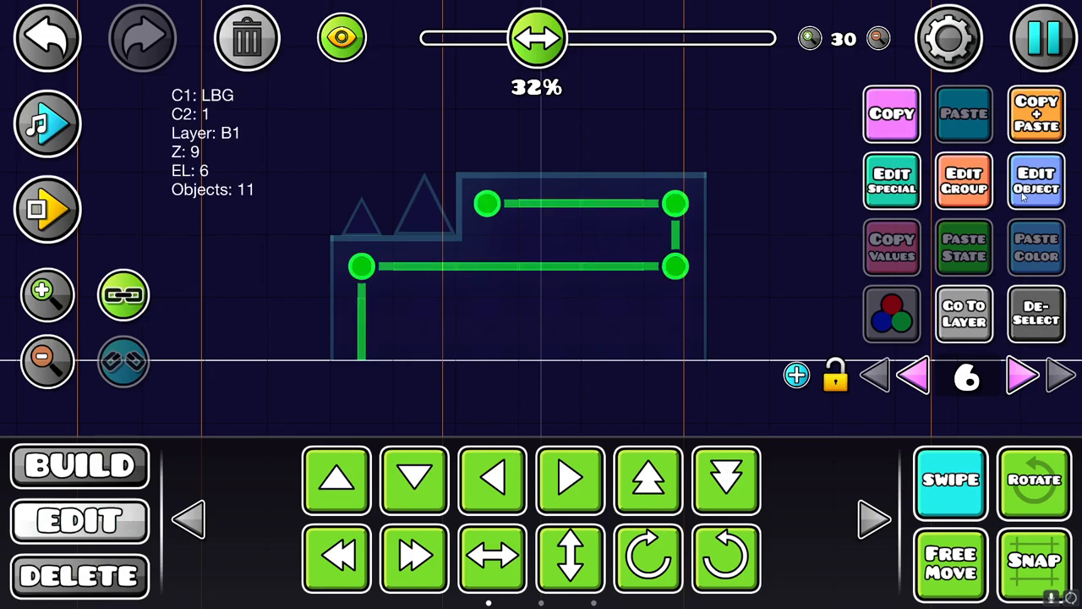
# Make the connector pieces' LBG channel copy the object colour and confirm the picker
pyautogui.click(1035, 179)
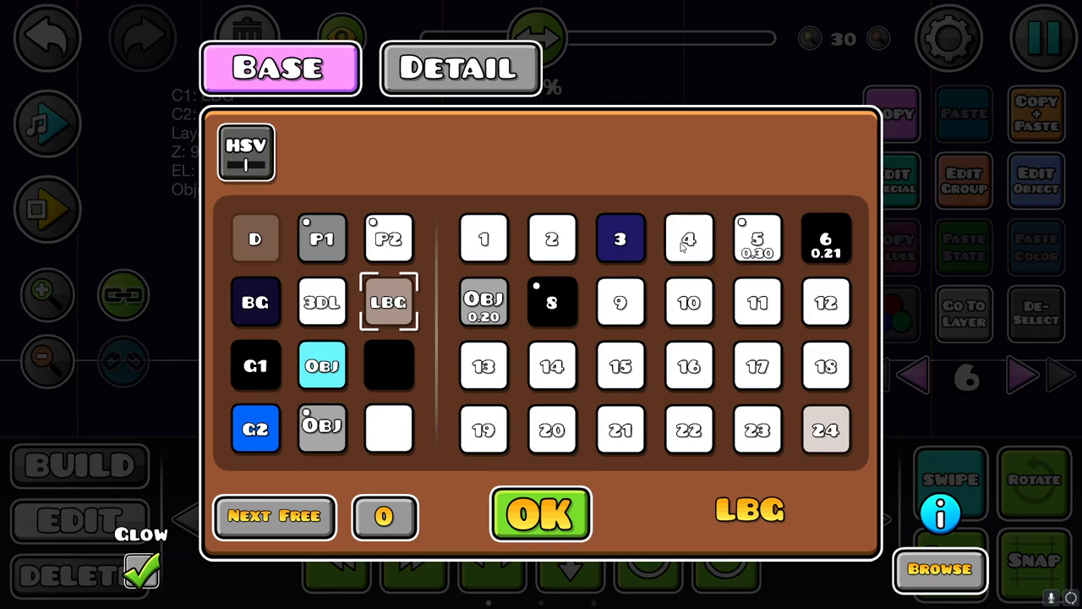
pyautogui.click(687, 239)
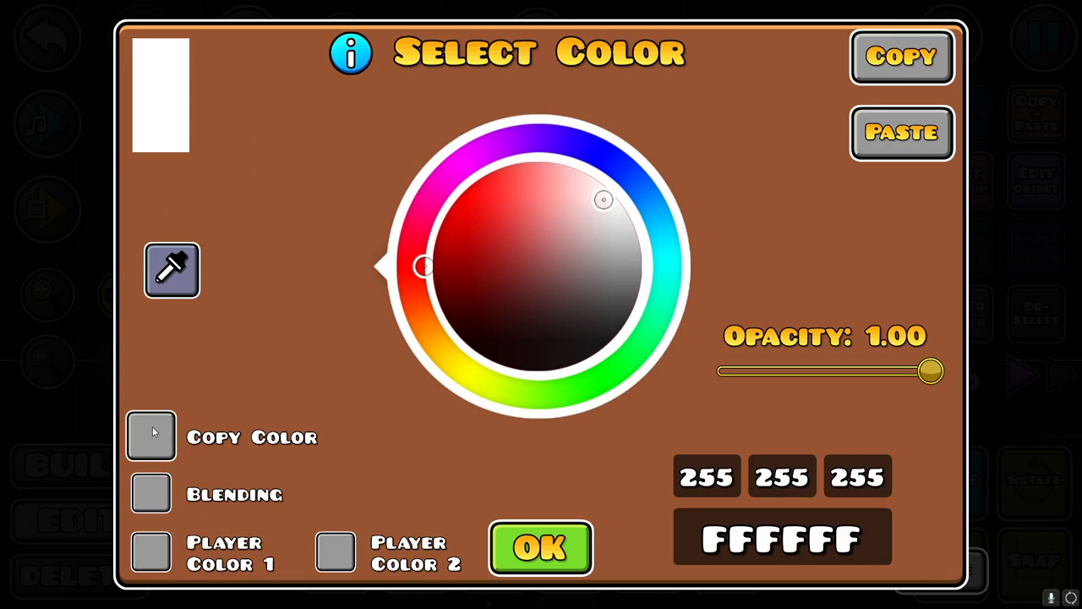
pyautogui.click(150, 437)
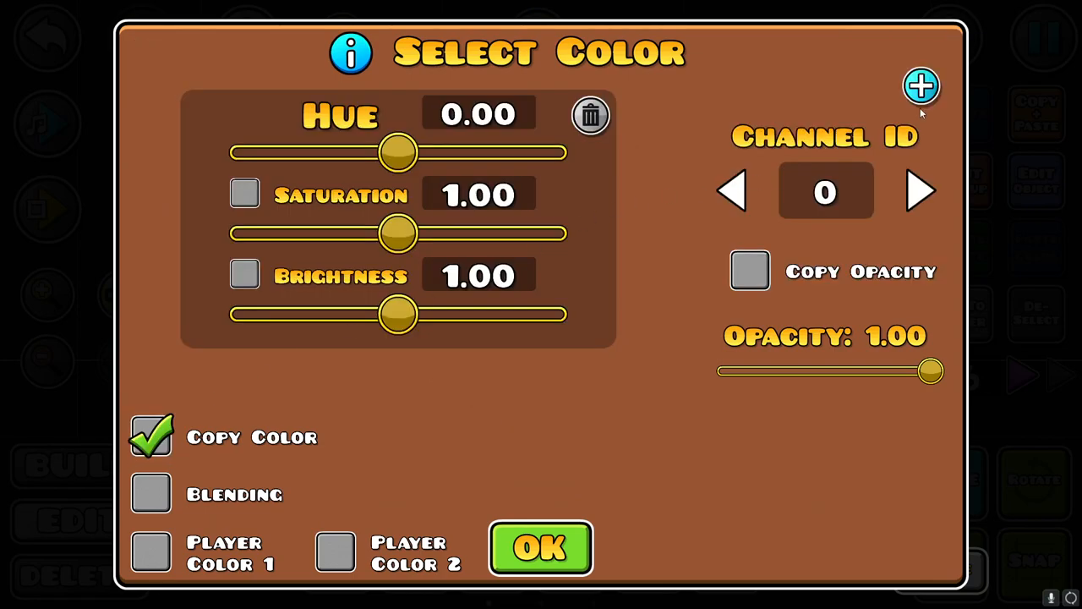
pyautogui.click(734, 191)
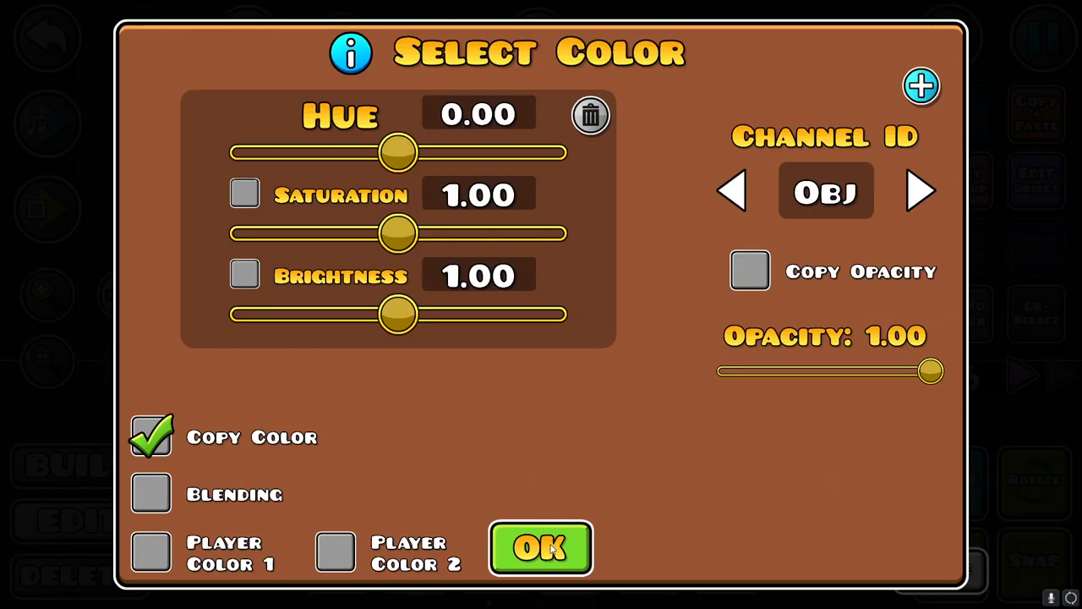
pyautogui.click(541, 547)
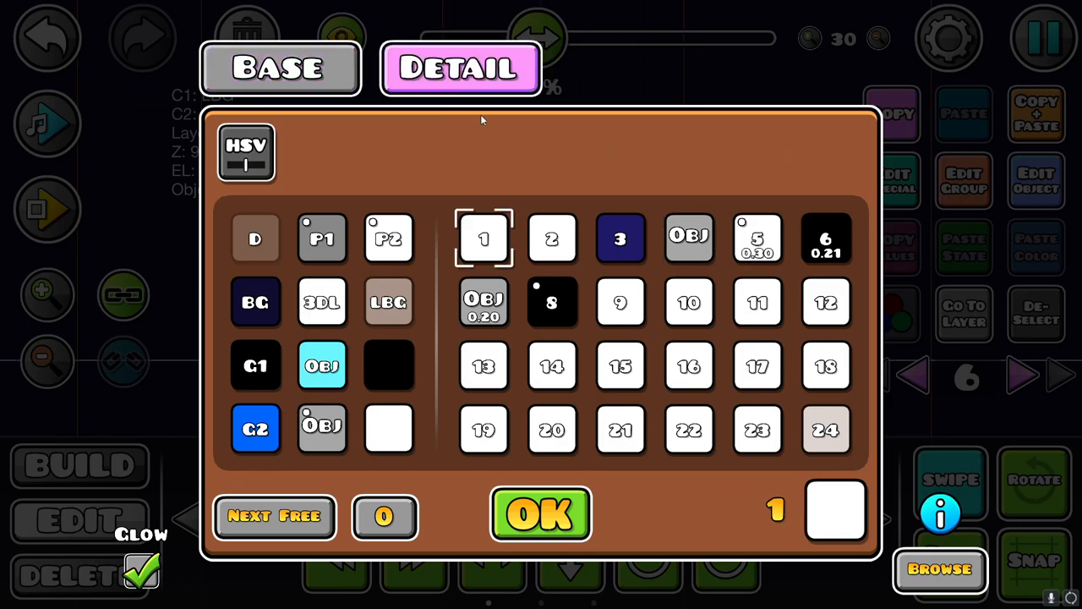
pyautogui.moveTo(552, 321)
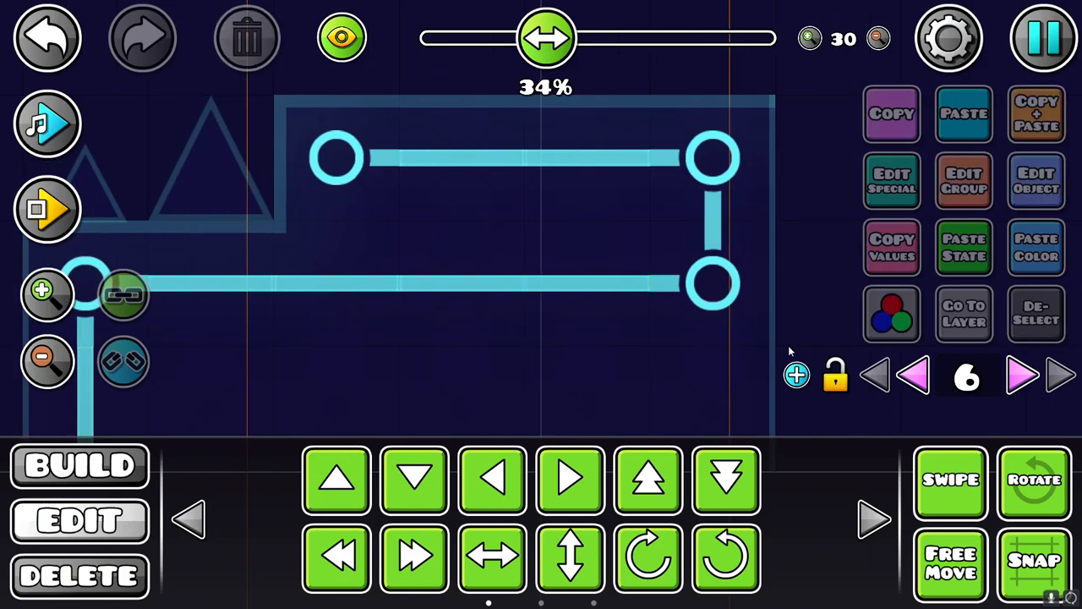
pyautogui.click(46, 362)
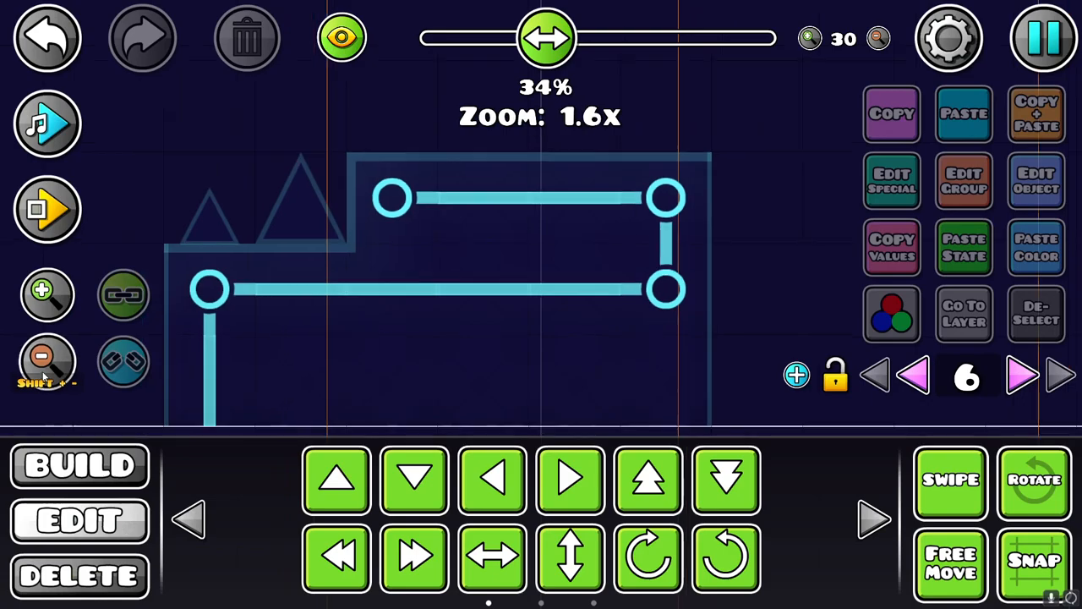
pyautogui.click(47, 362)
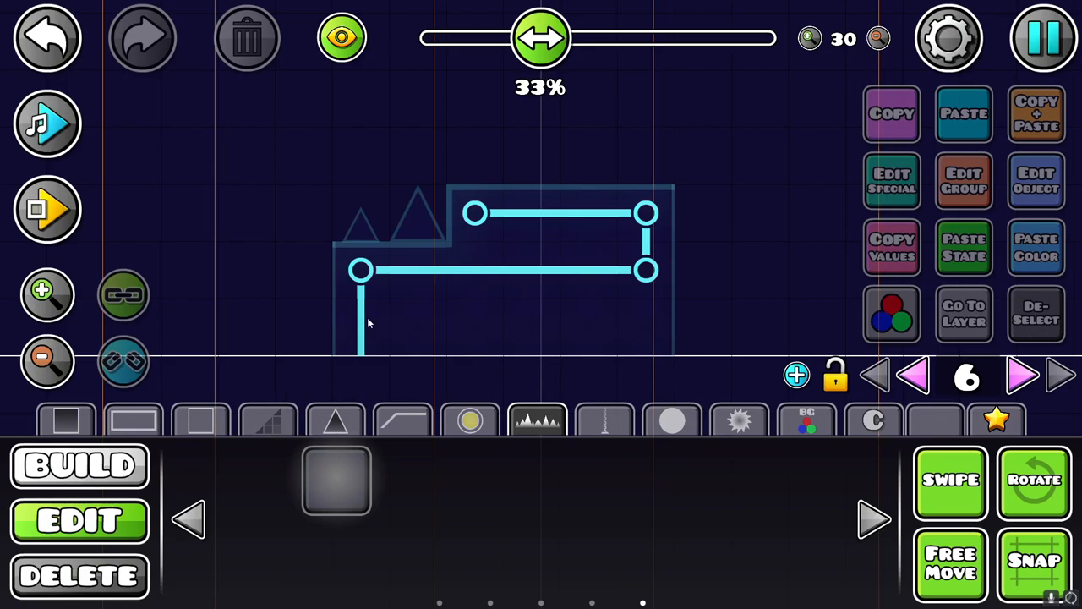
# Set the connector path's detail colour to the Obj channel and confirm
pyautogui.click(477, 213)
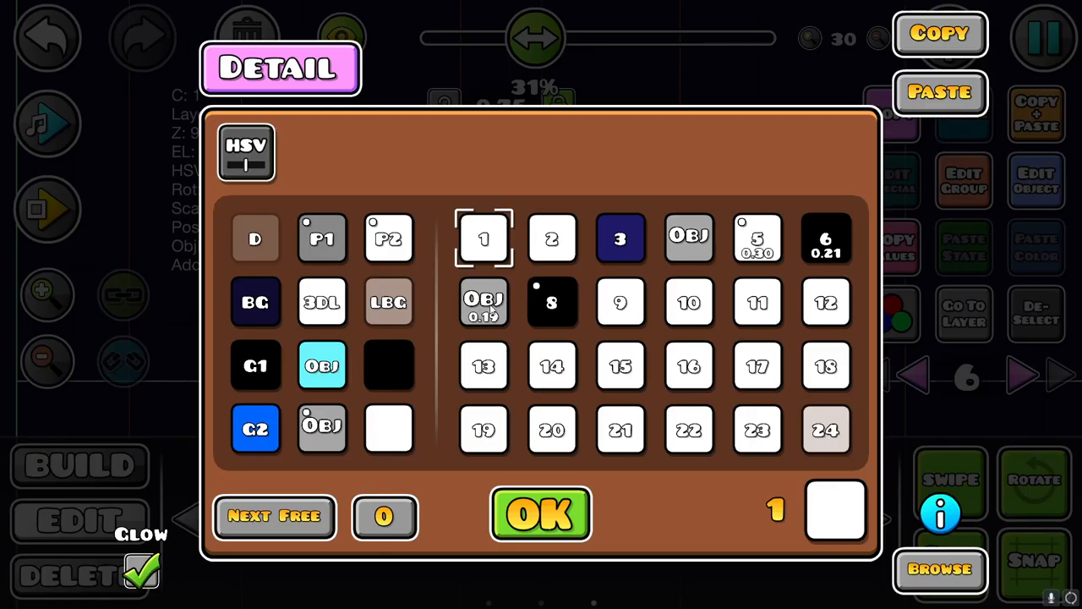
pyautogui.click(483, 301)
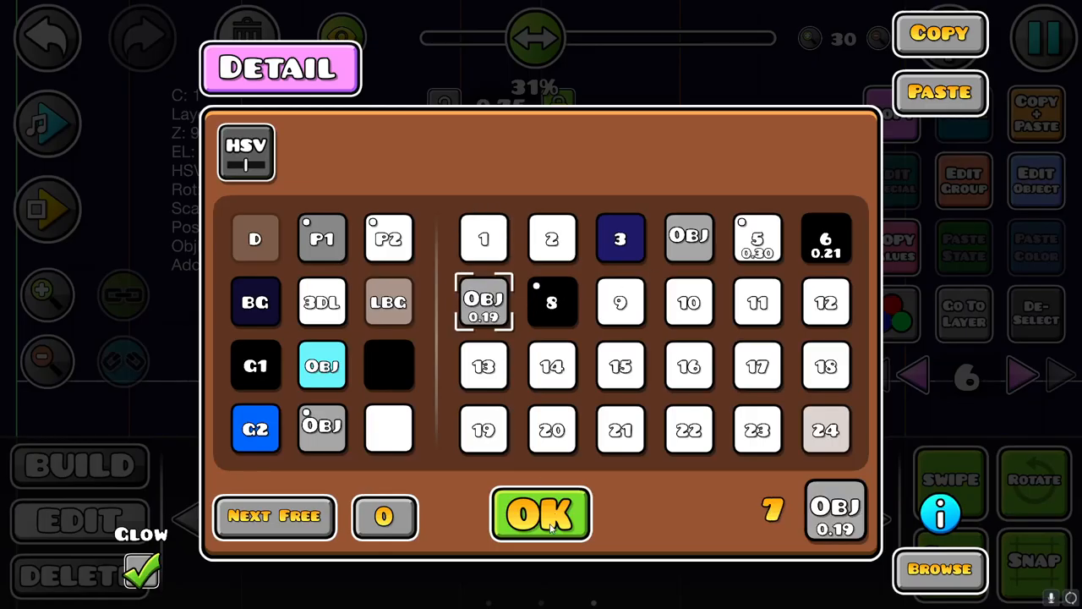
pyautogui.click(538, 516)
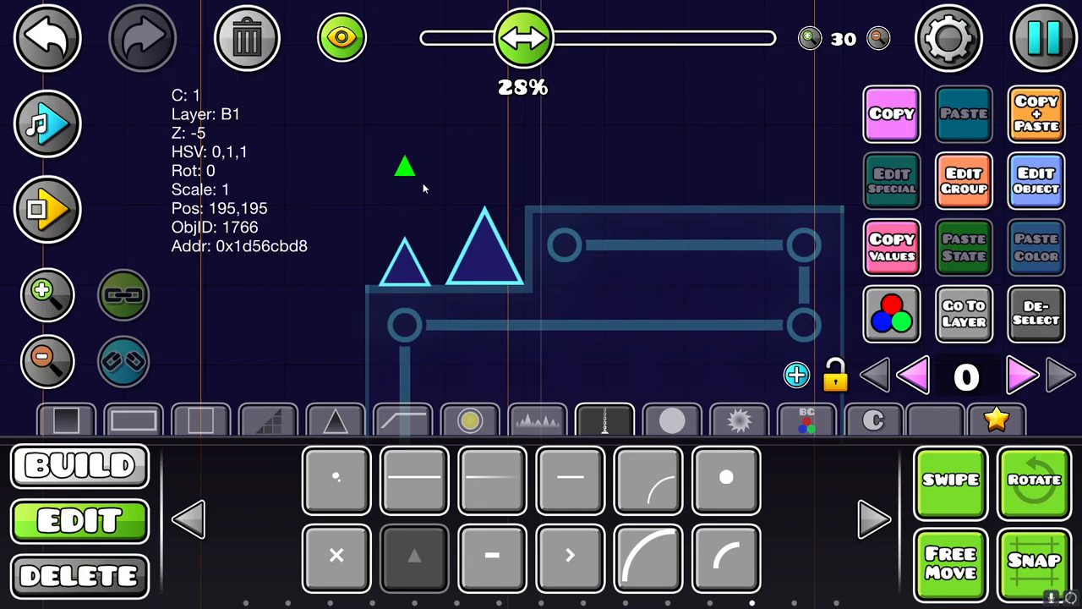
pyautogui.moveTo(475, 159)
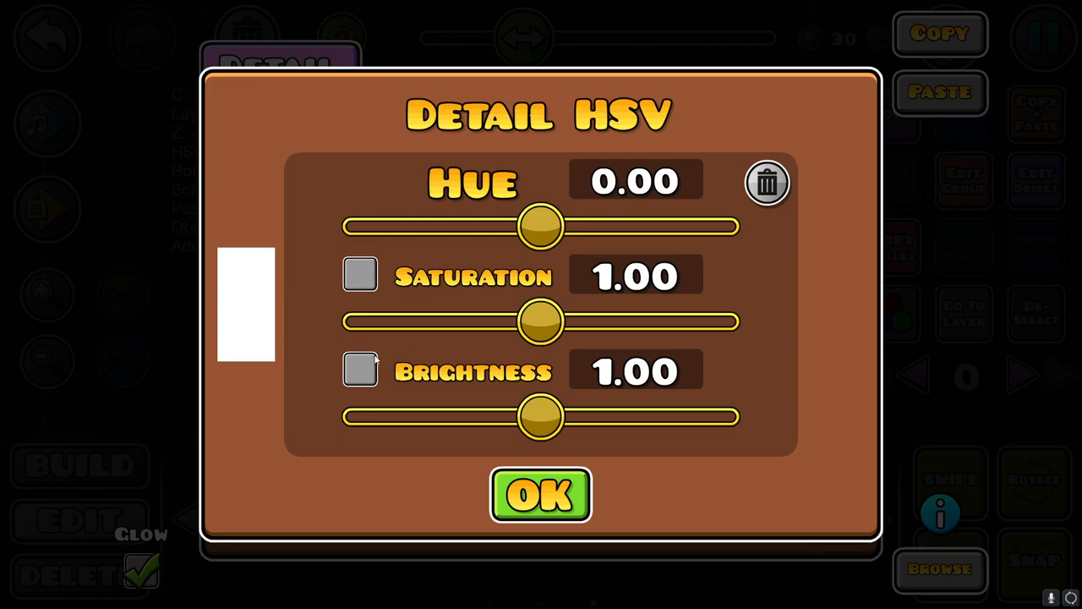
pyautogui.moveTo(408, 431)
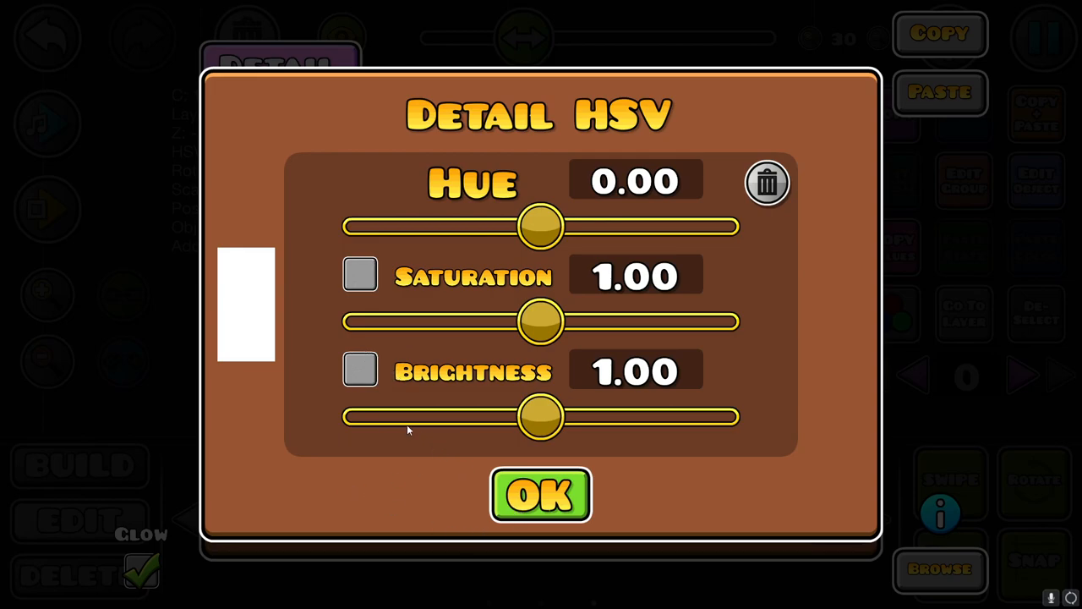
pyautogui.moveTo(474, 402)
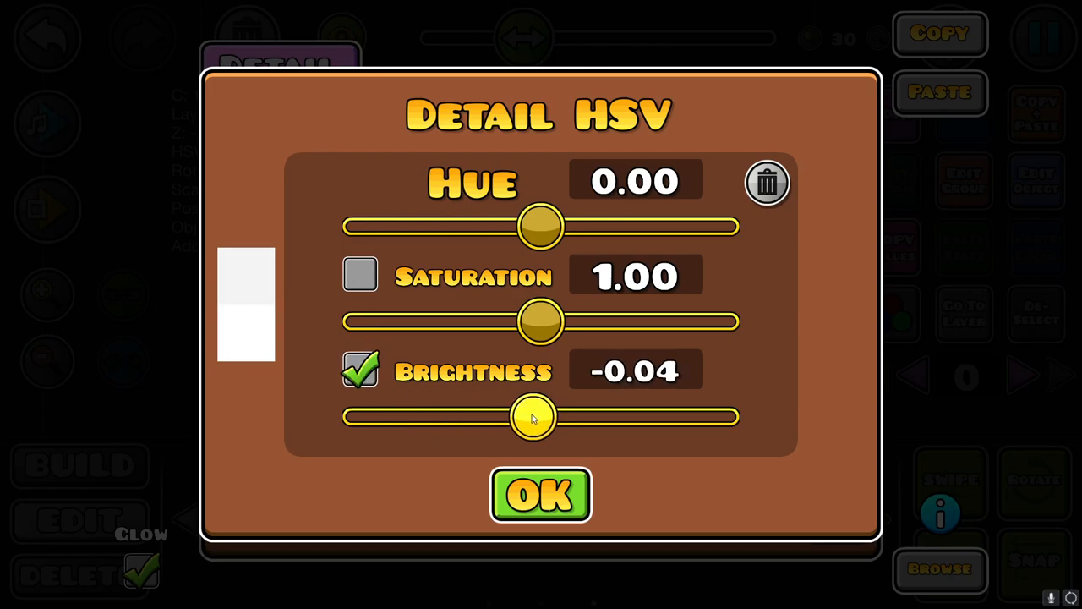
# Lower the triangles' detail brightness to -0.06 and enable saturation adjustment at 0.00
pyautogui.click(541, 494)
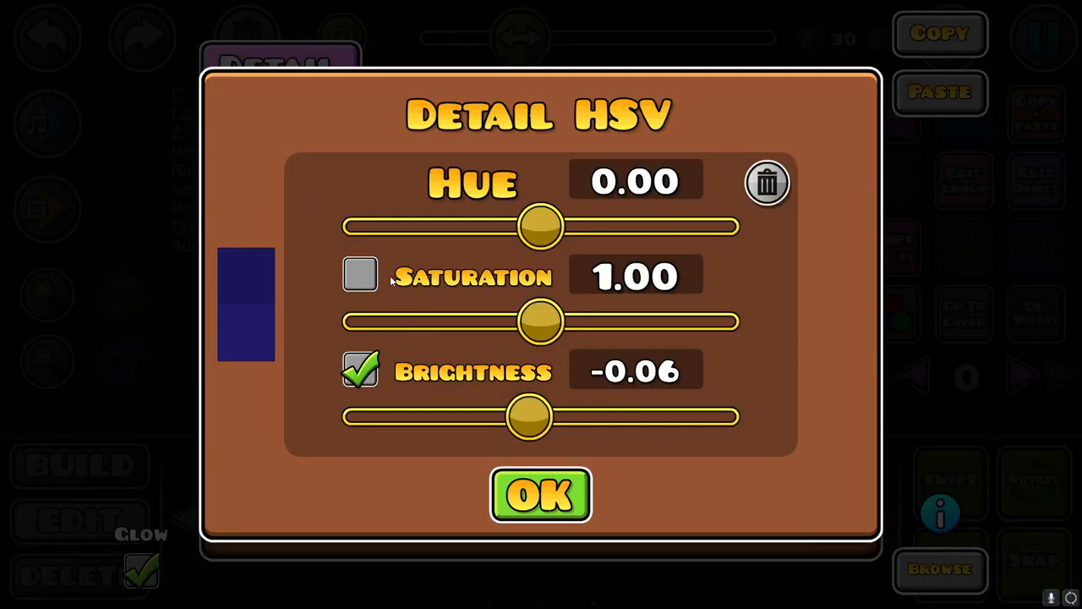
pyautogui.click(360, 277)
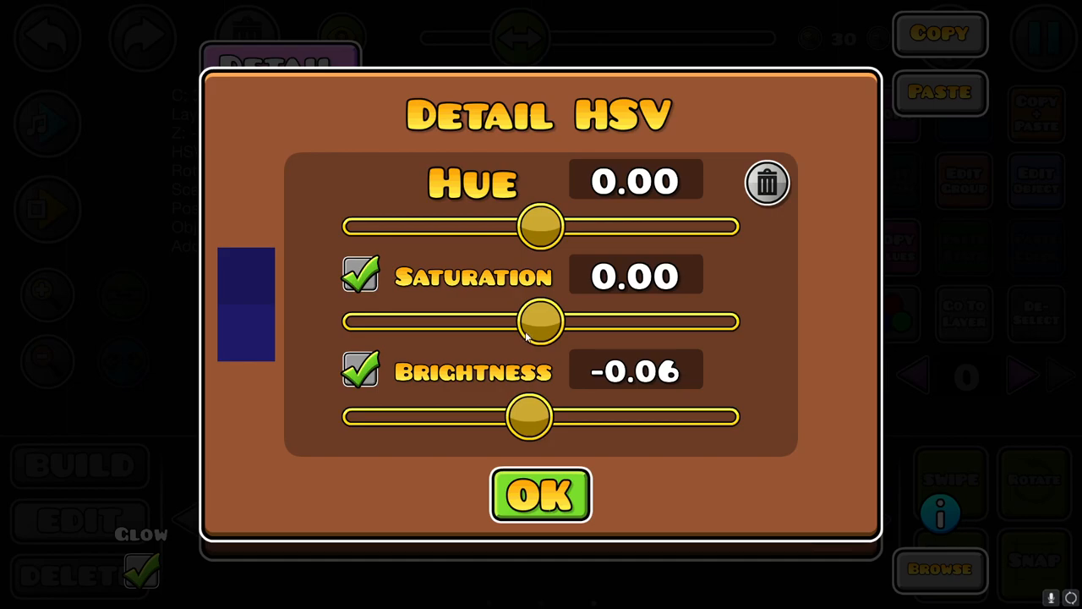
pyautogui.moveTo(590, 423)
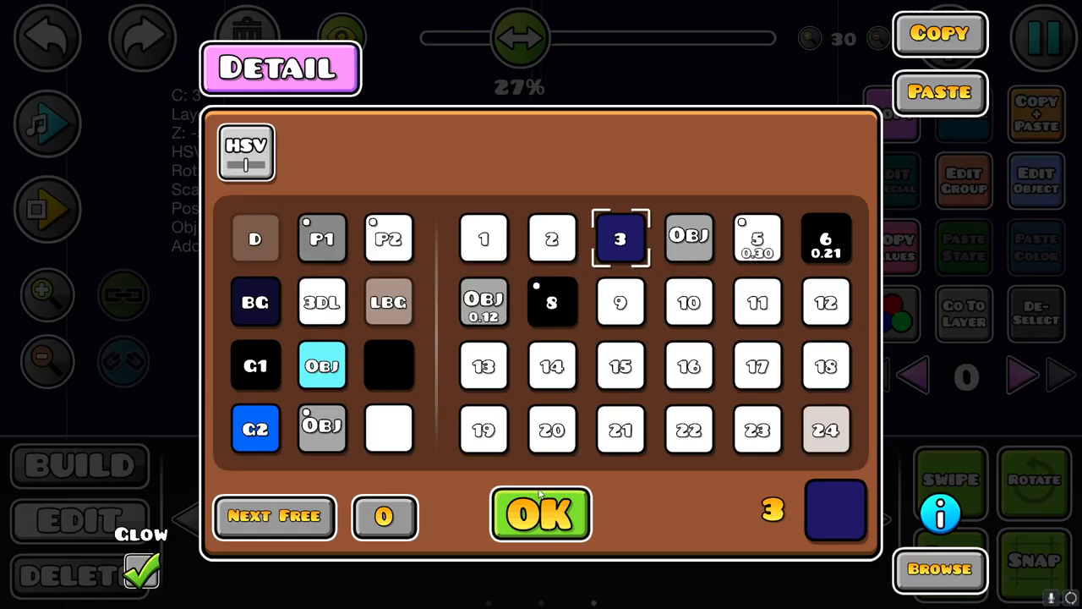
# In HSV, drag the detail brightness down further to -0.10 with saturation 0.10
pyautogui.click(537, 514)
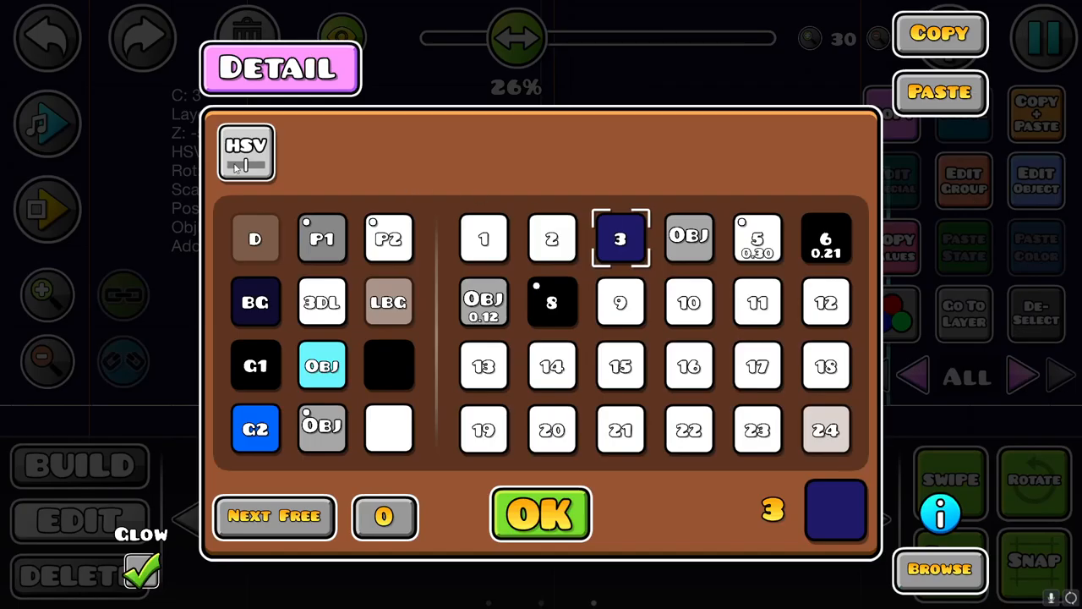
pyautogui.click(245, 152)
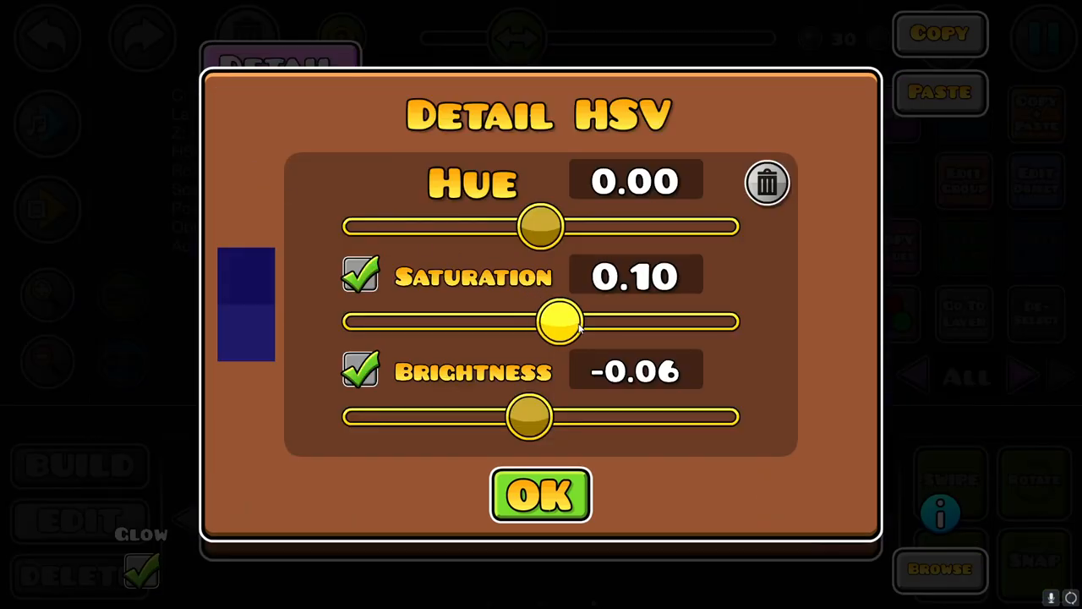
pyautogui.moveTo(531, 416); pyautogui.dragTo(526, 416)
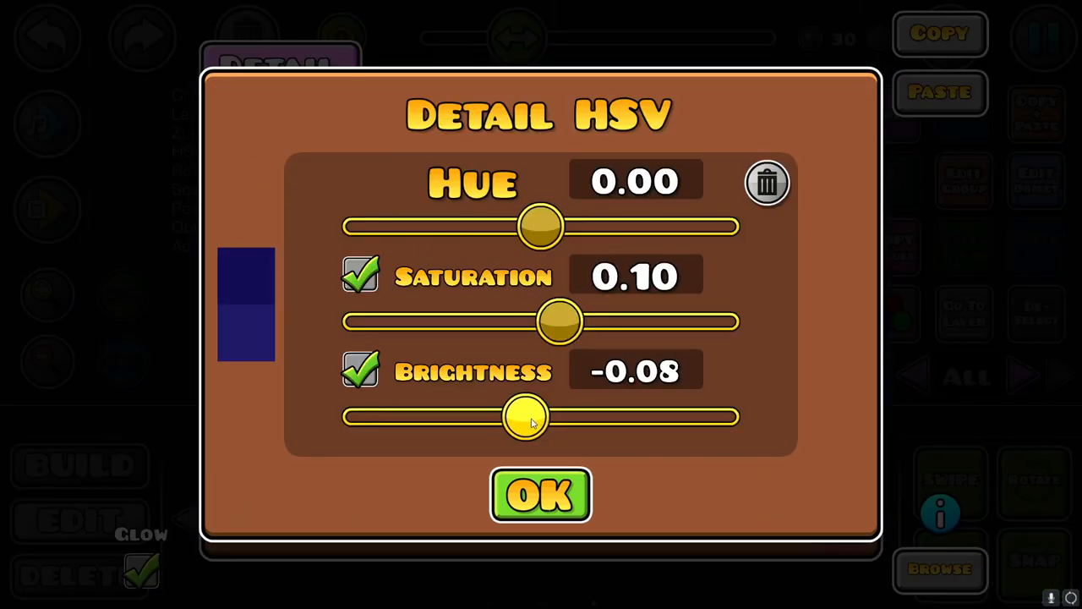
pyautogui.moveTo(528, 416); pyautogui.dragTo(521, 416)
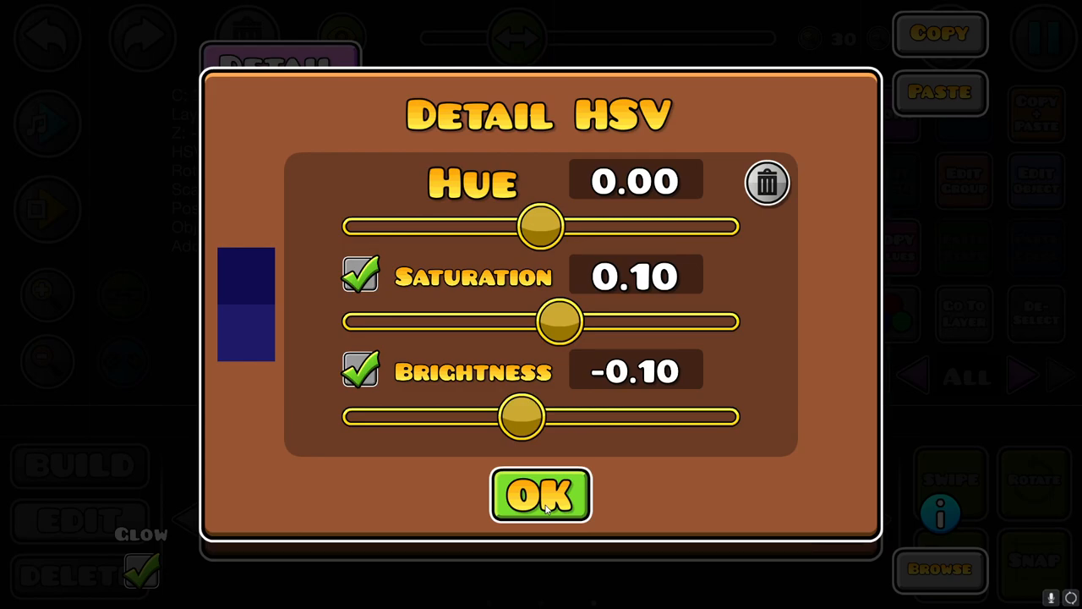
pyautogui.moveTo(673, 526)
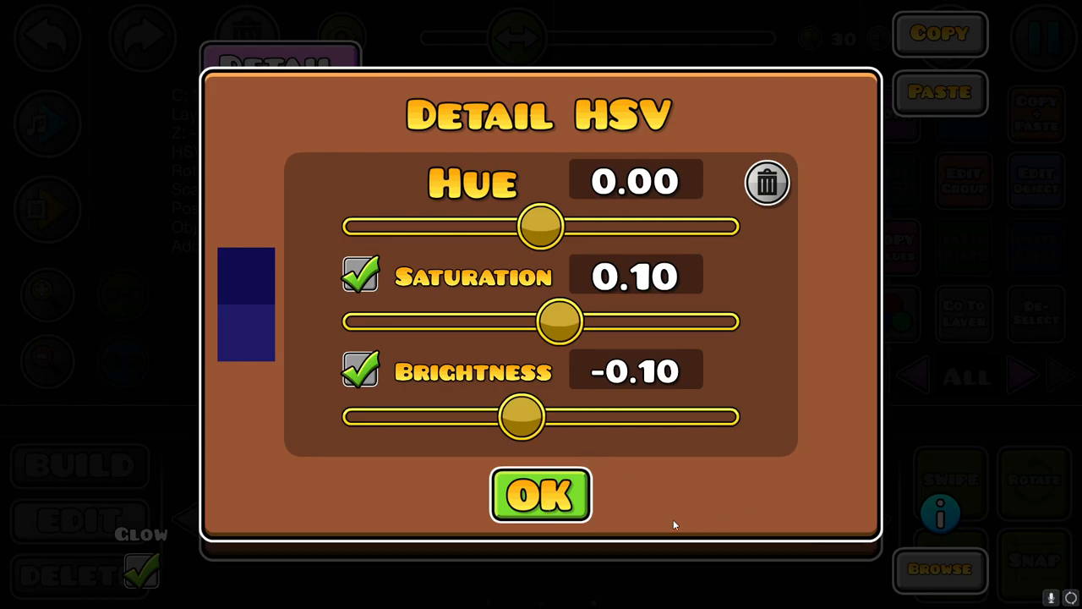
pyautogui.moveTo(632, 325)
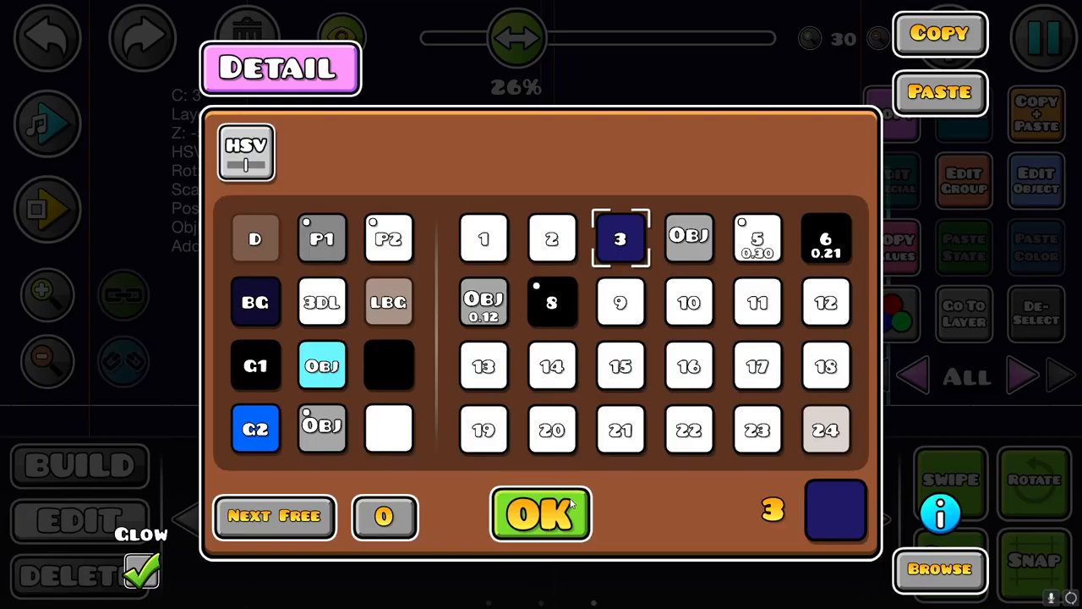
# Apply the darkened detail colour and adjust the whole block group's scale slider
pyautogui.click(541, 516)
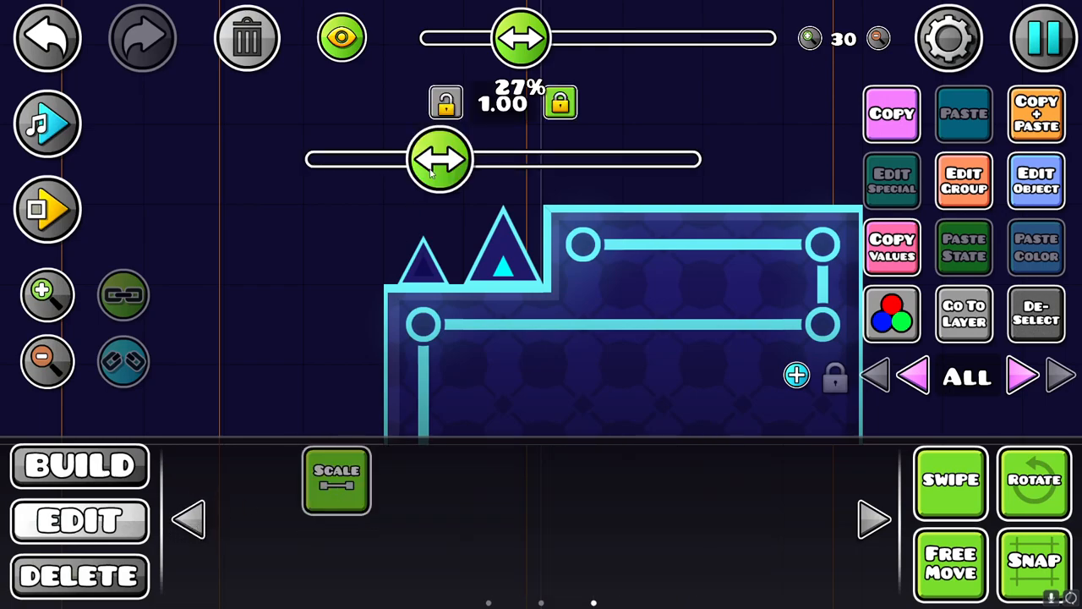
pyautogui.moveTo(438, 158); pyautogui.dragTo(693, 159)
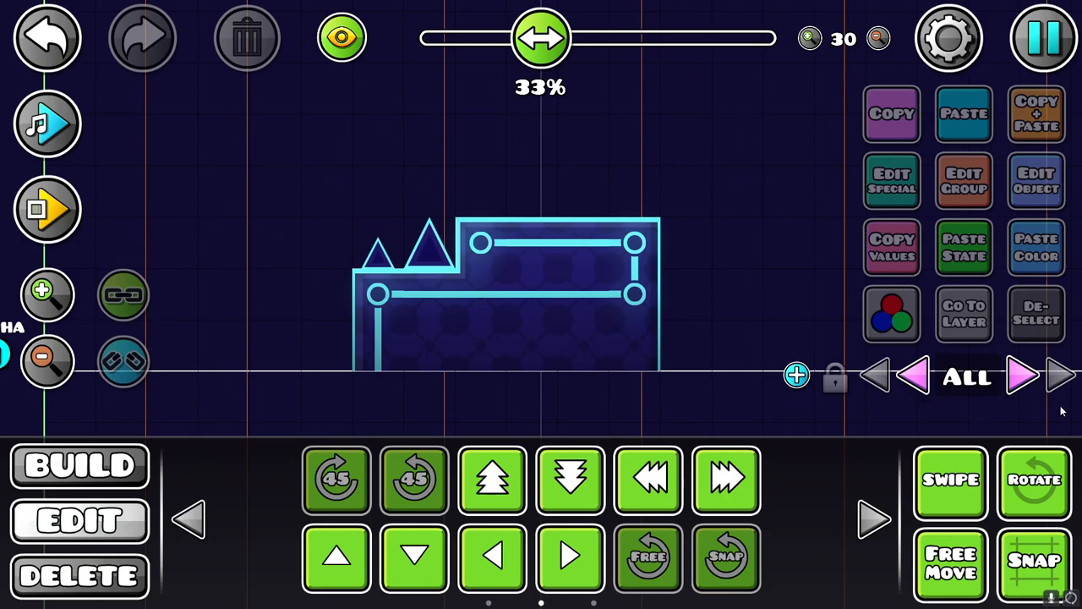
pyautogui.moveTo(352, 272)
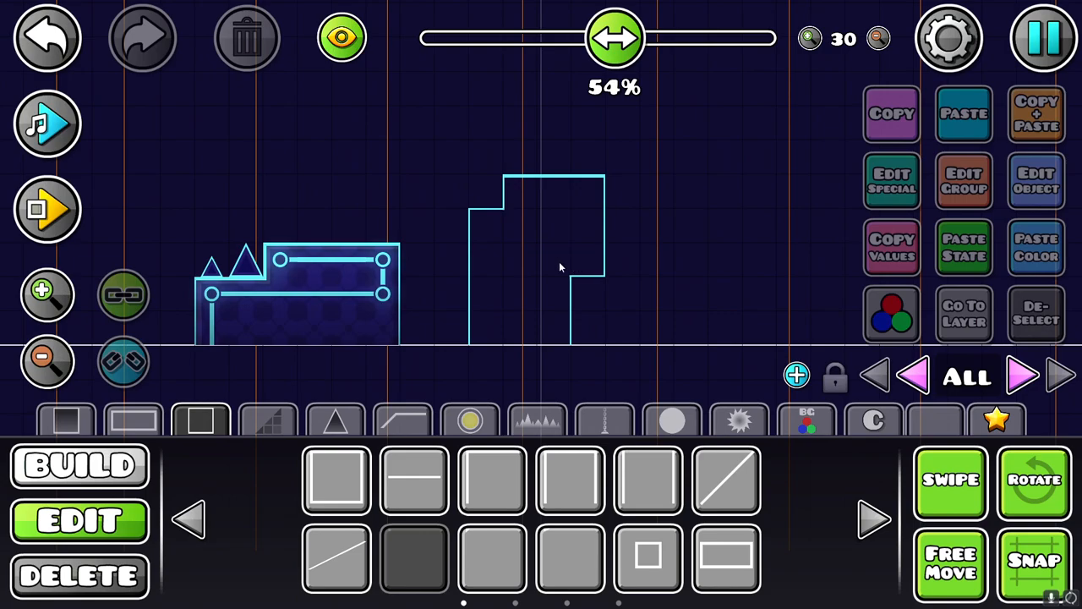
pyautogui.moveTo(488, 262)
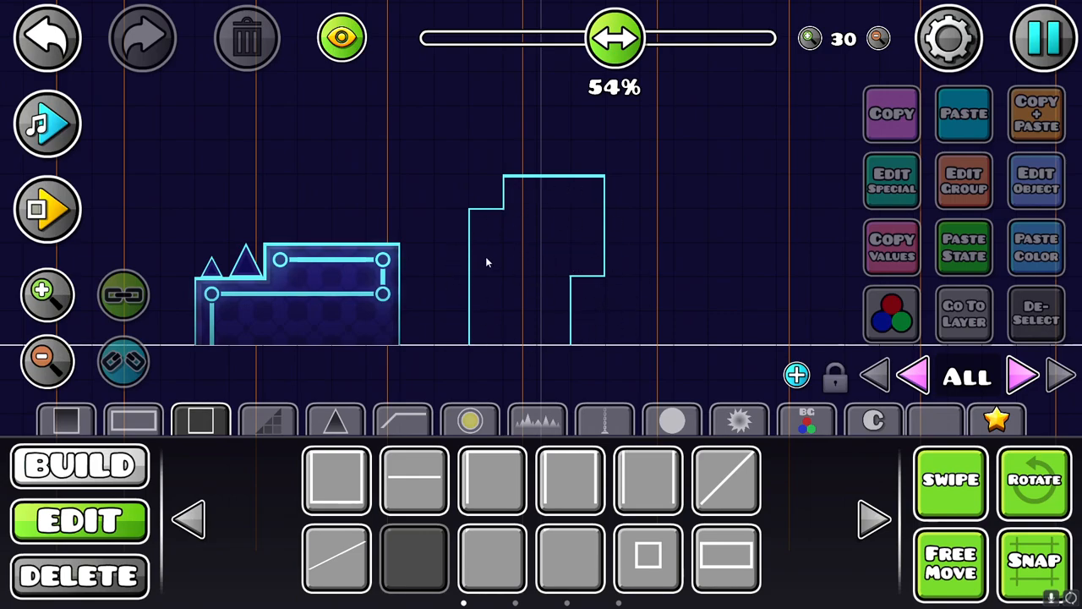